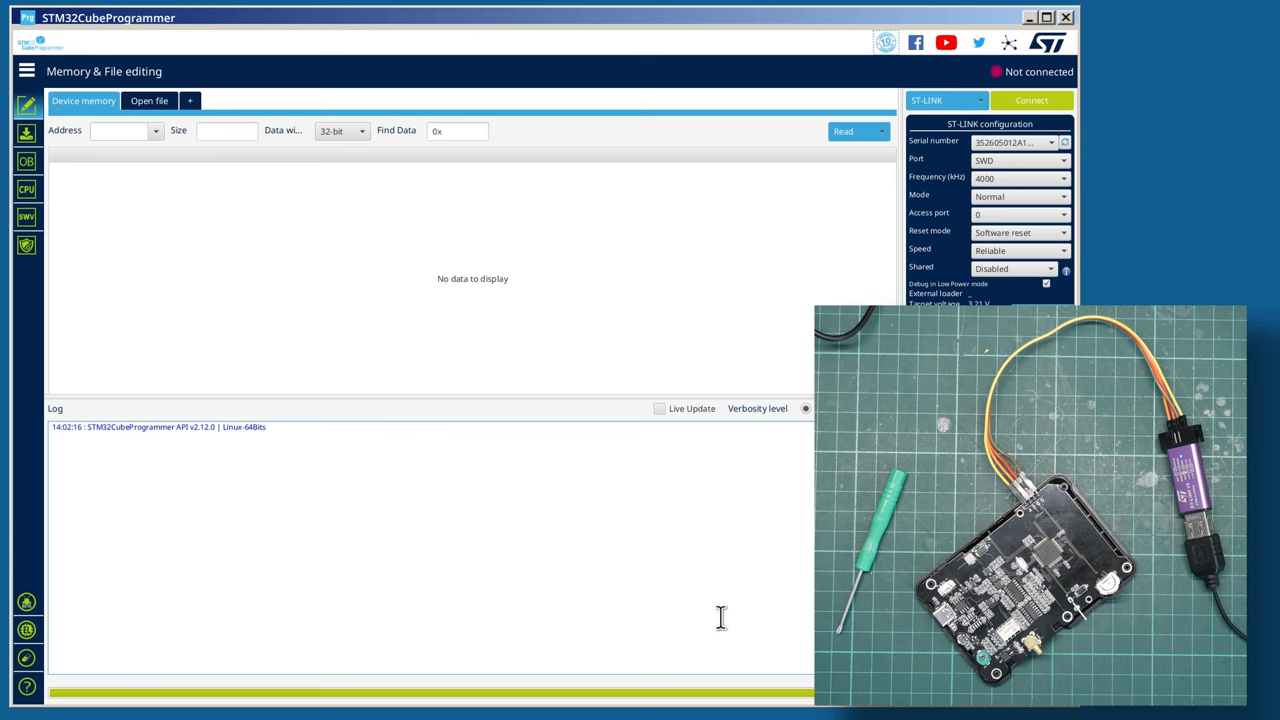
pyautogui.moveTo(779, 427)
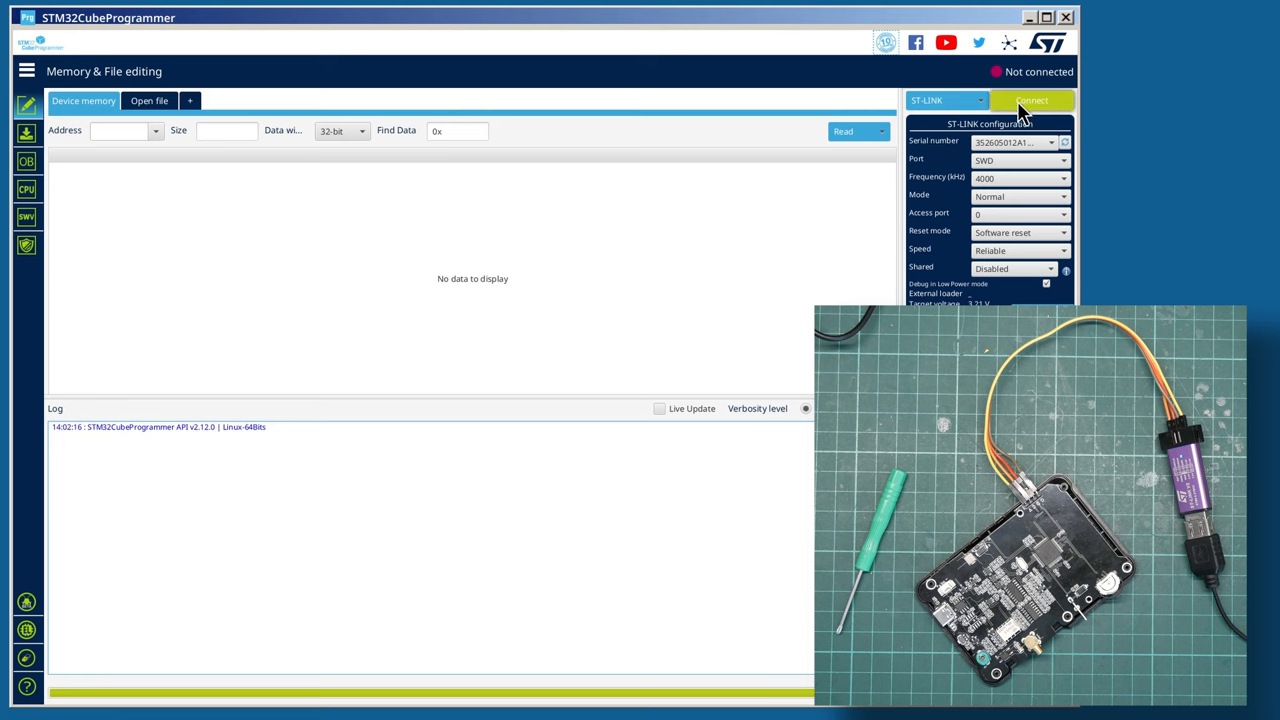
# Step: Connect to the board's microcontroller over ST-LINK with SWD at 4000 kHz
pyautogui.click(1039, 99)
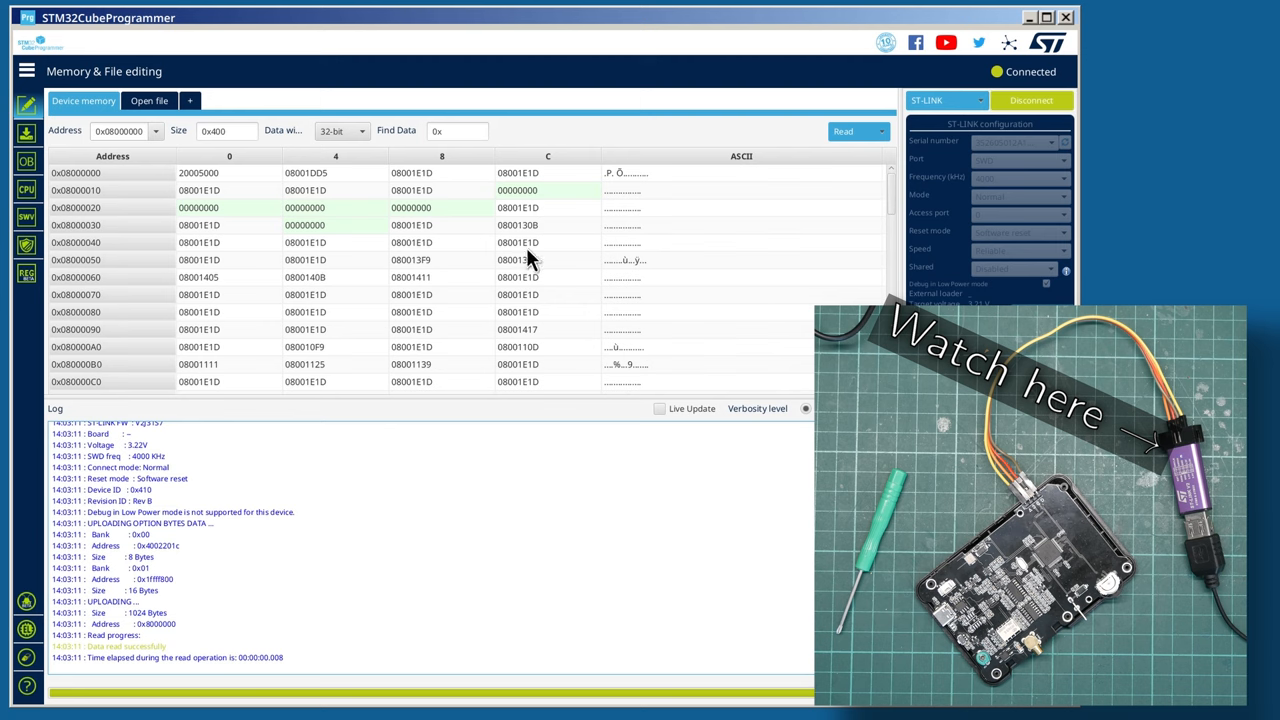
# Step: Re-read the 0x400-byte region at 0x08000000 and bring up the Read dropdown options
pyautogui.scroll(-3)
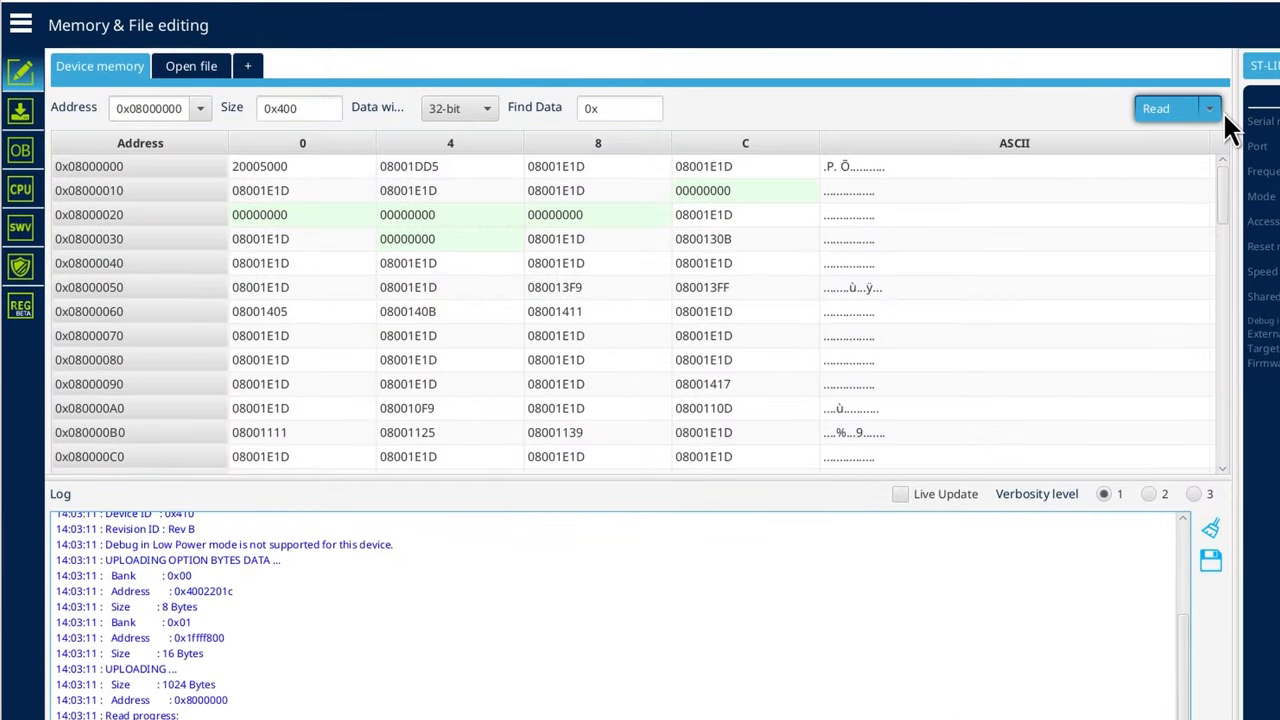
pyautogui.click(1208, 108)
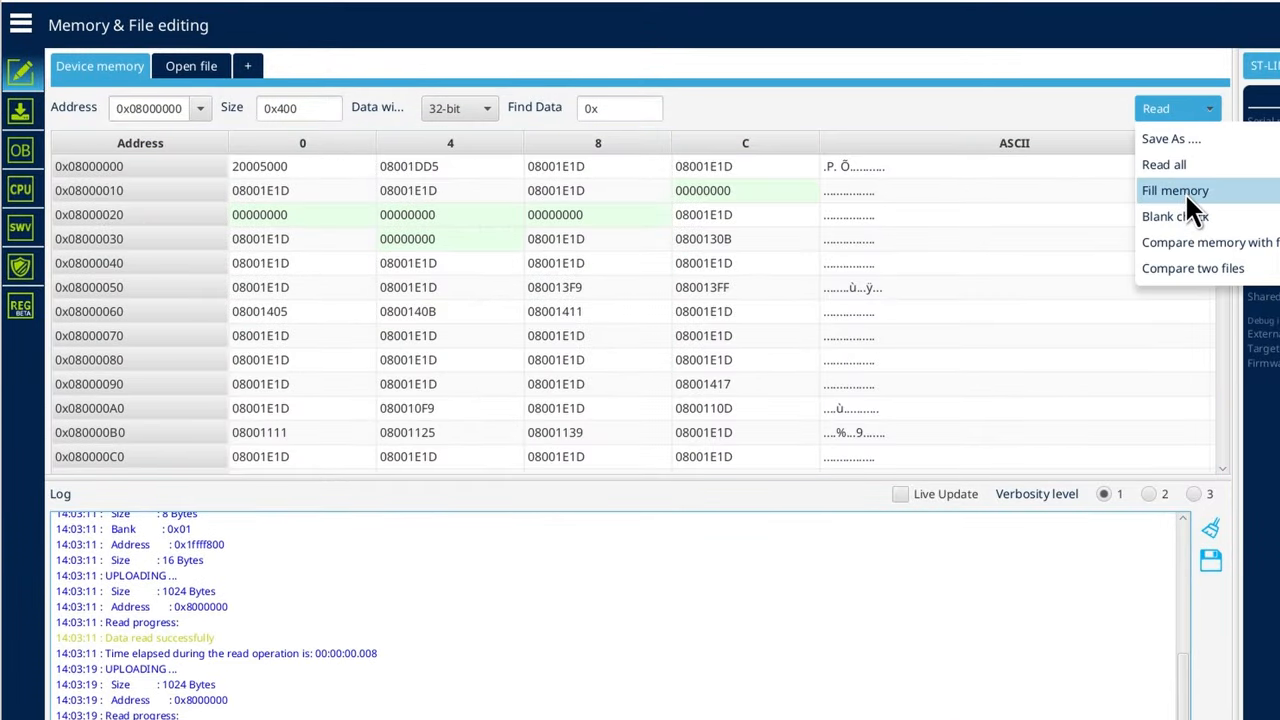
pyautogui.moveTo(1152, 48)
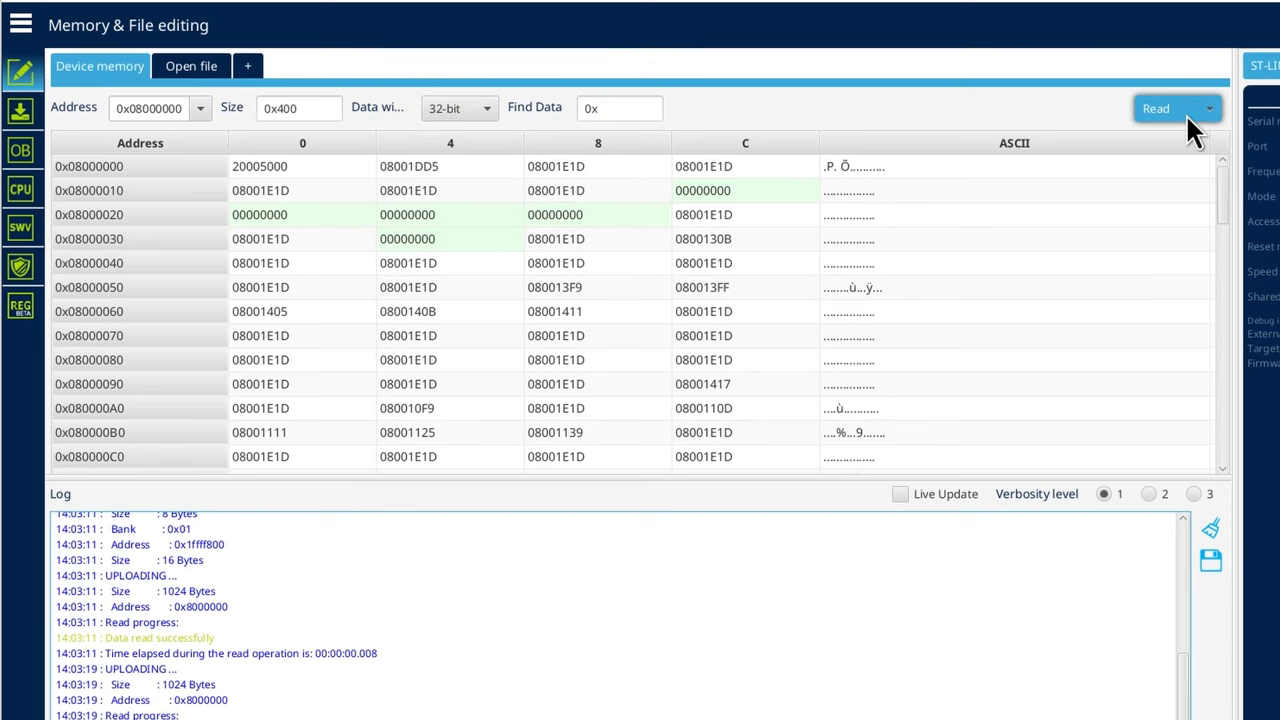
pyautogui.click(1207, 108)
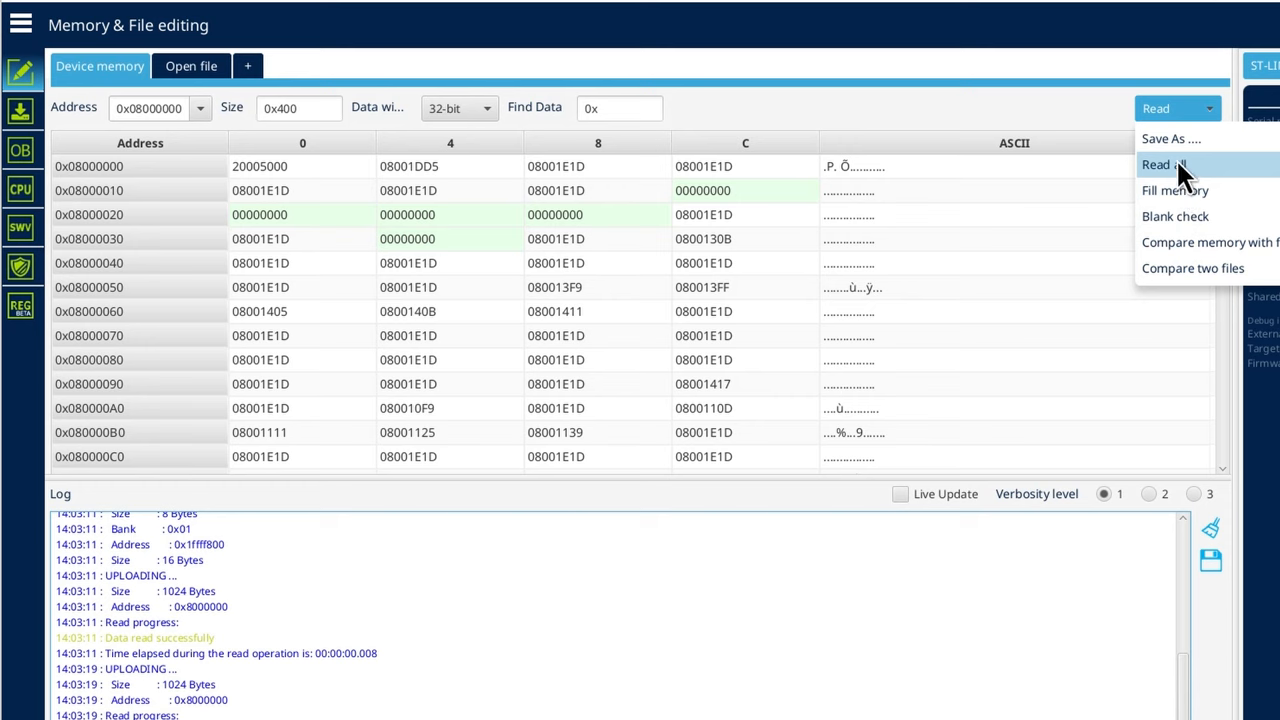
# Step: Read all 65536 bytes of flash and scroll through the mostly-erased FFFFFFFF contents
pyautogui.click(1165, 163)
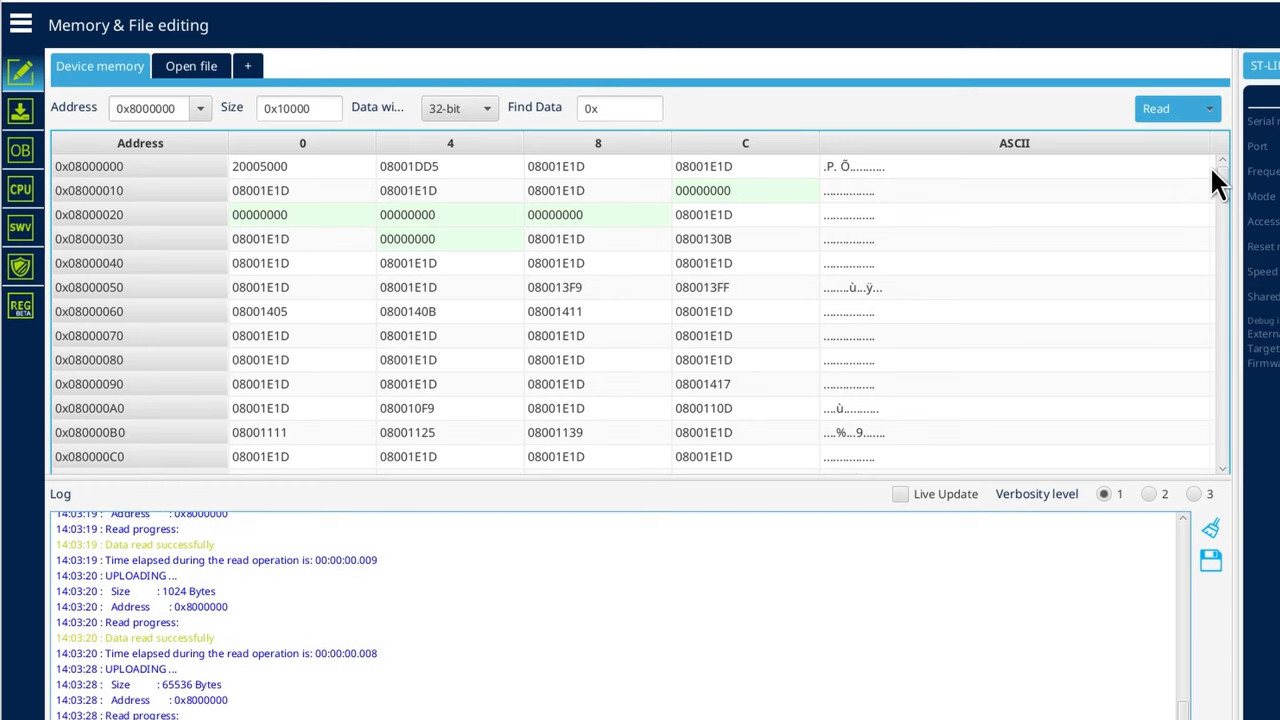
pyautogui.moveTo(530, 391)
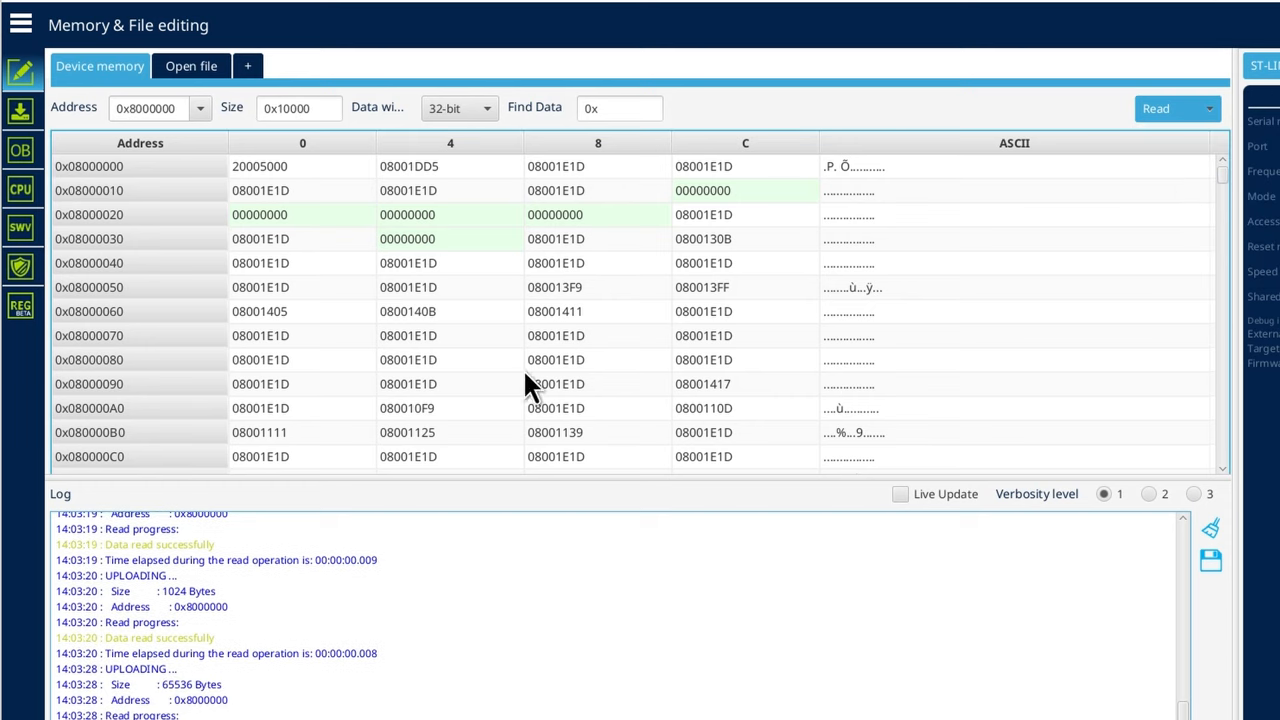
pyautogui.moveTo(907, 429)
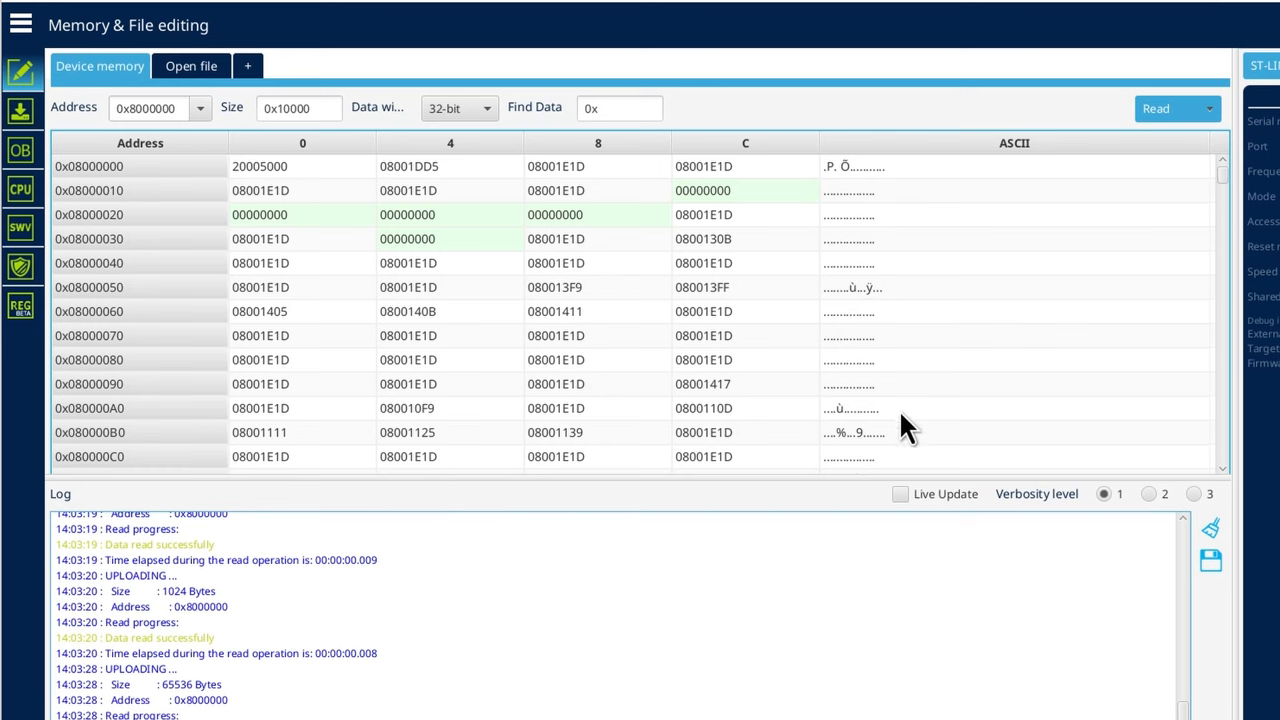
pyautogui.moveTo(1220, 185)
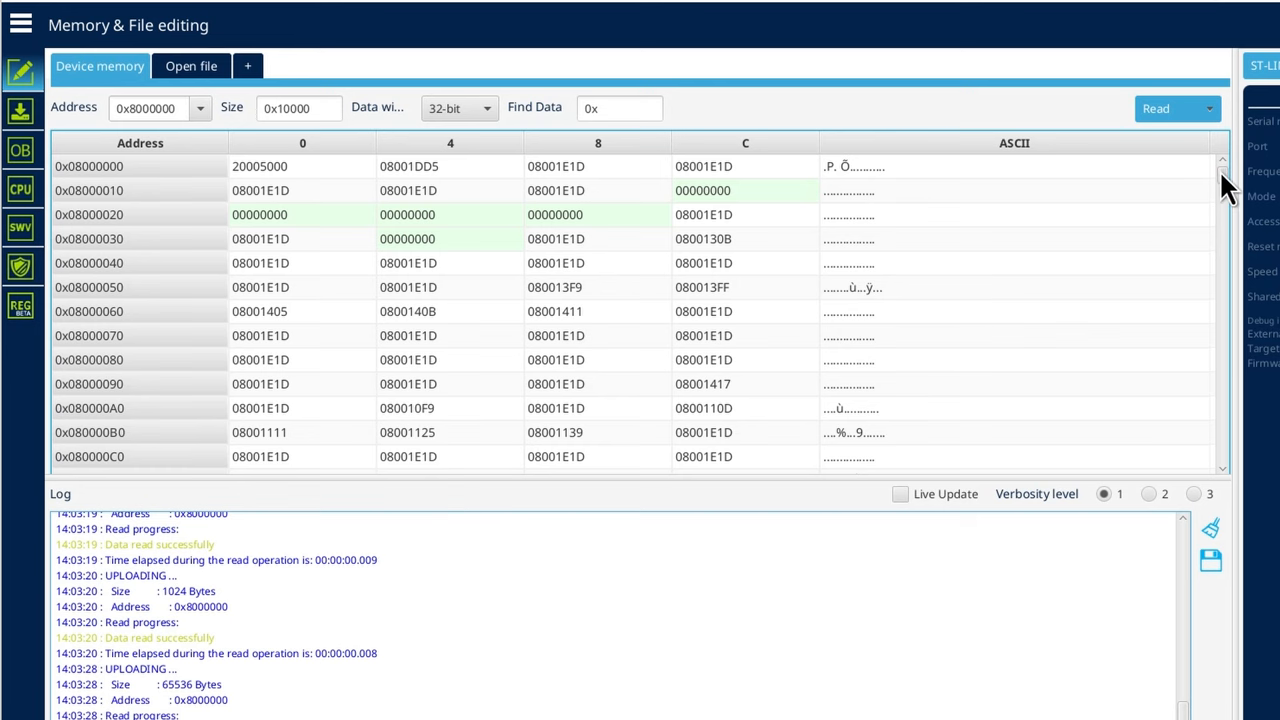
pyautogui.scroll(-3)
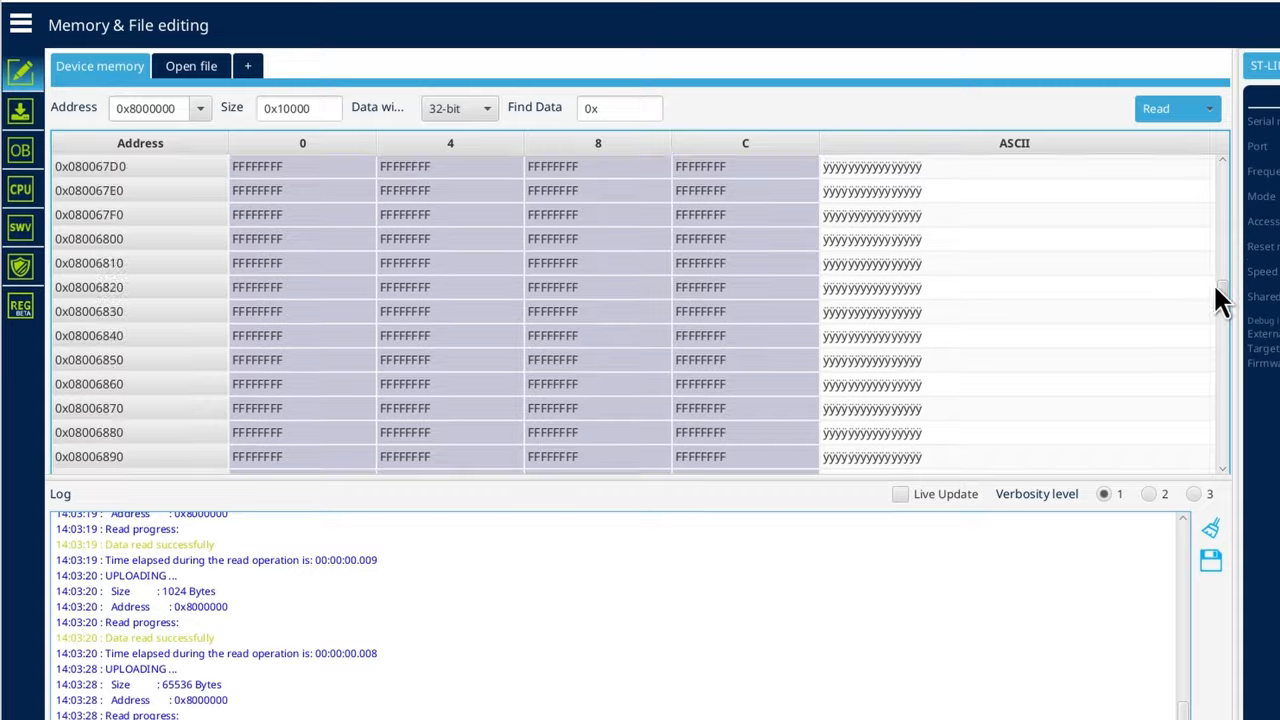
pyautogui.scroll(-3)
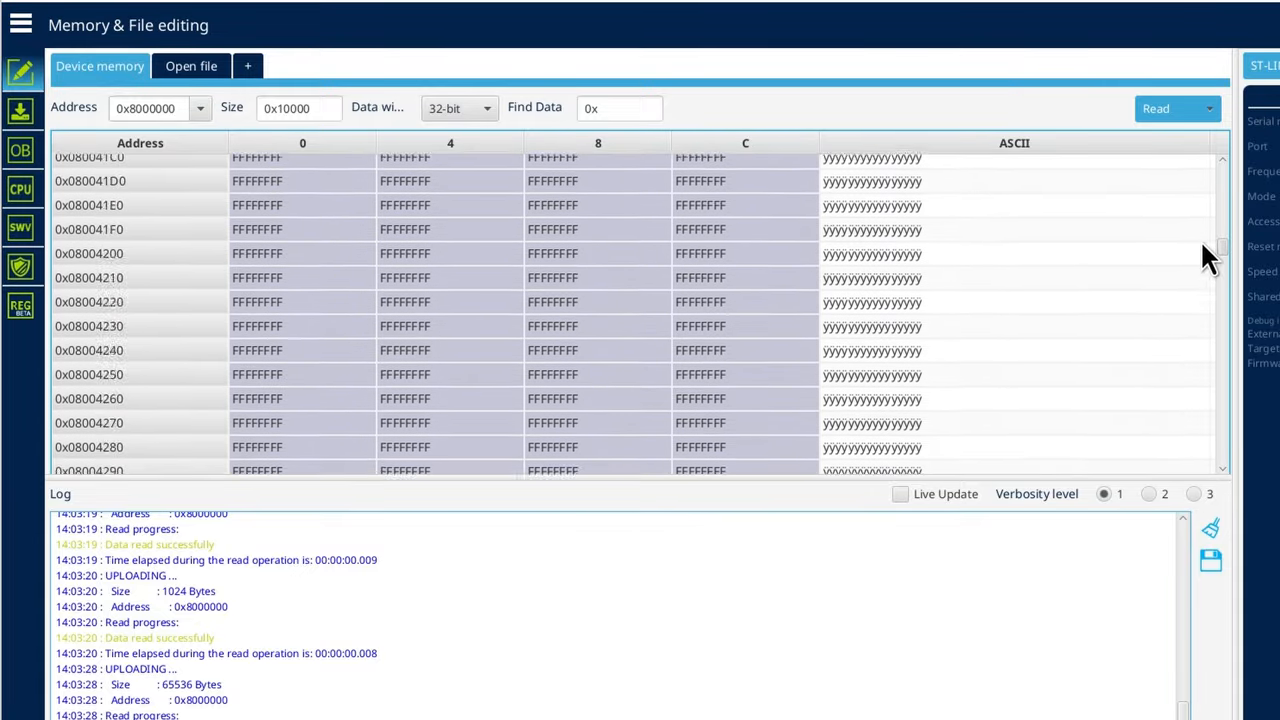
pyautogui.scroll(-3)
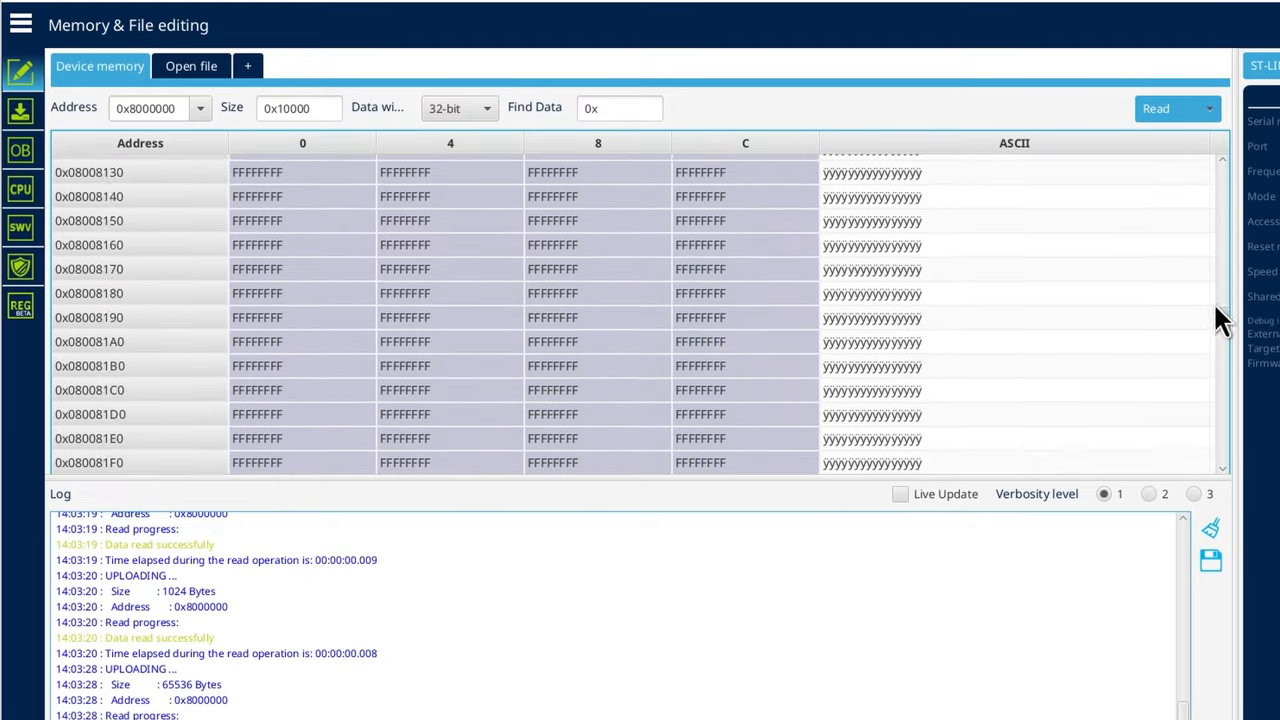
pyautogui.scroll(-3)
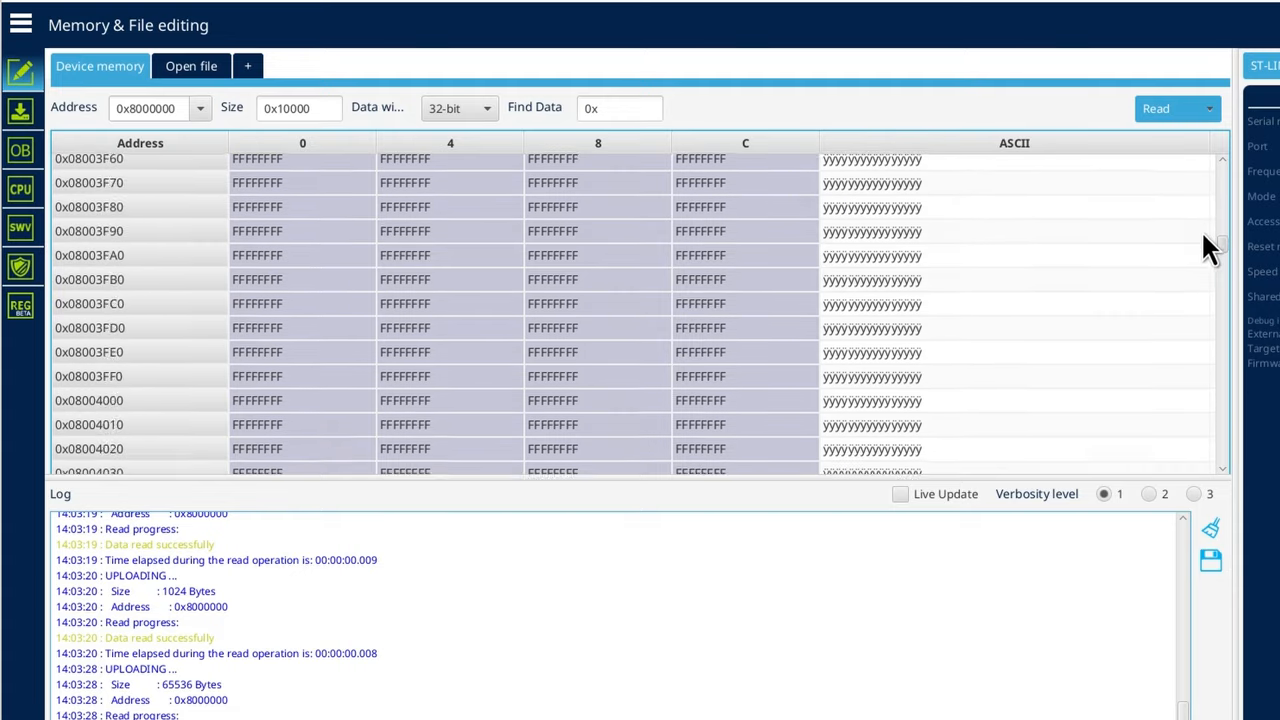
pyautogui.scroll(-3)
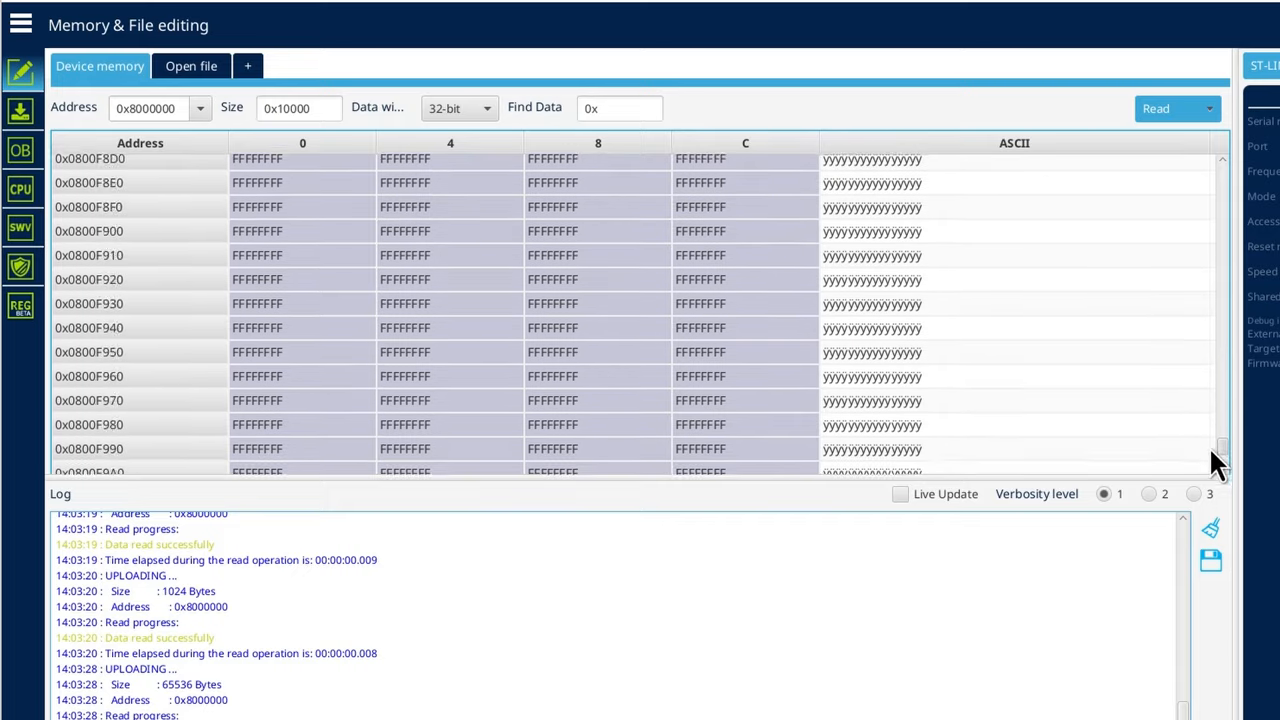
pyautogui.scroll(-3)
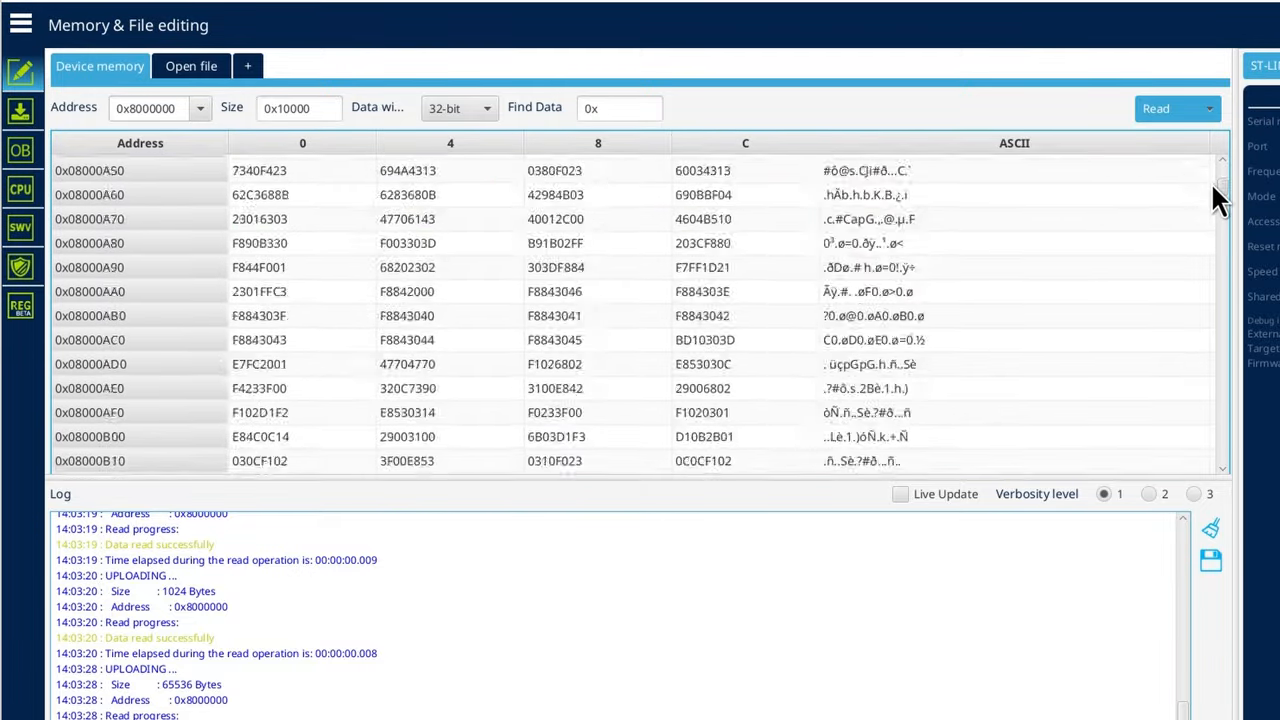
pyautogui.scroll(-3)
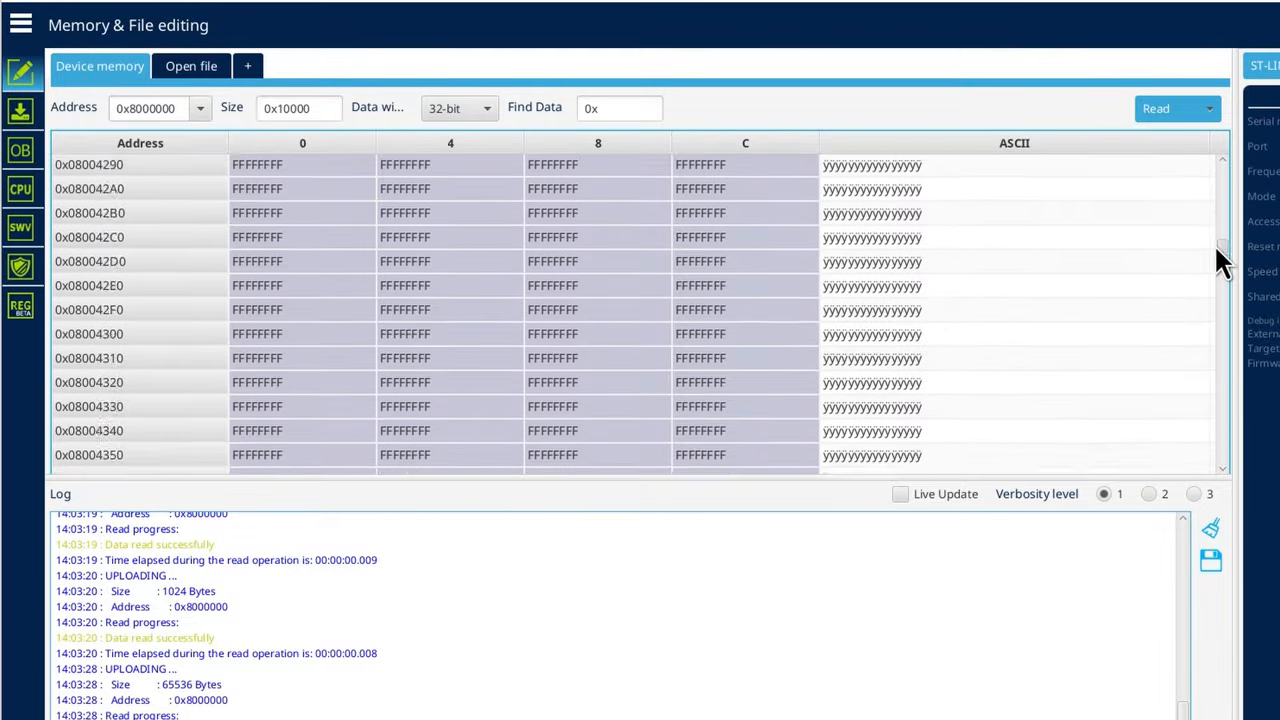
pyautogui.scroll(-3)
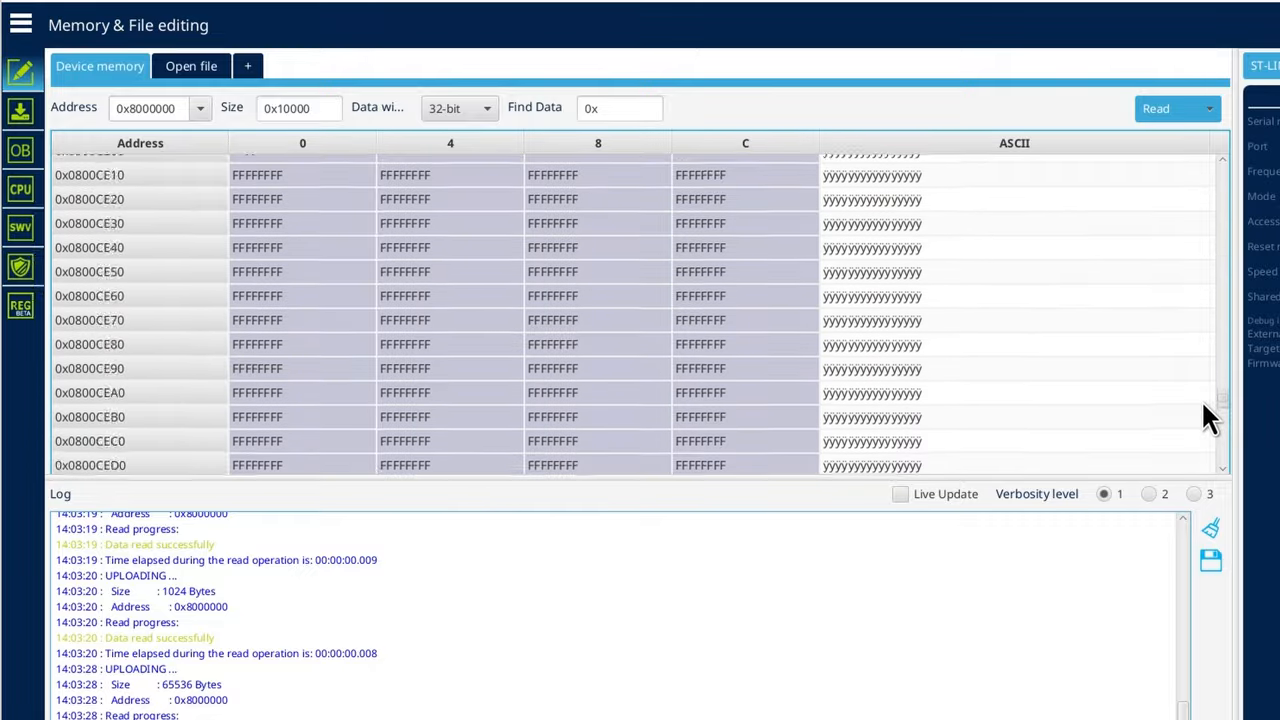
pyautogui.scroll(-3)
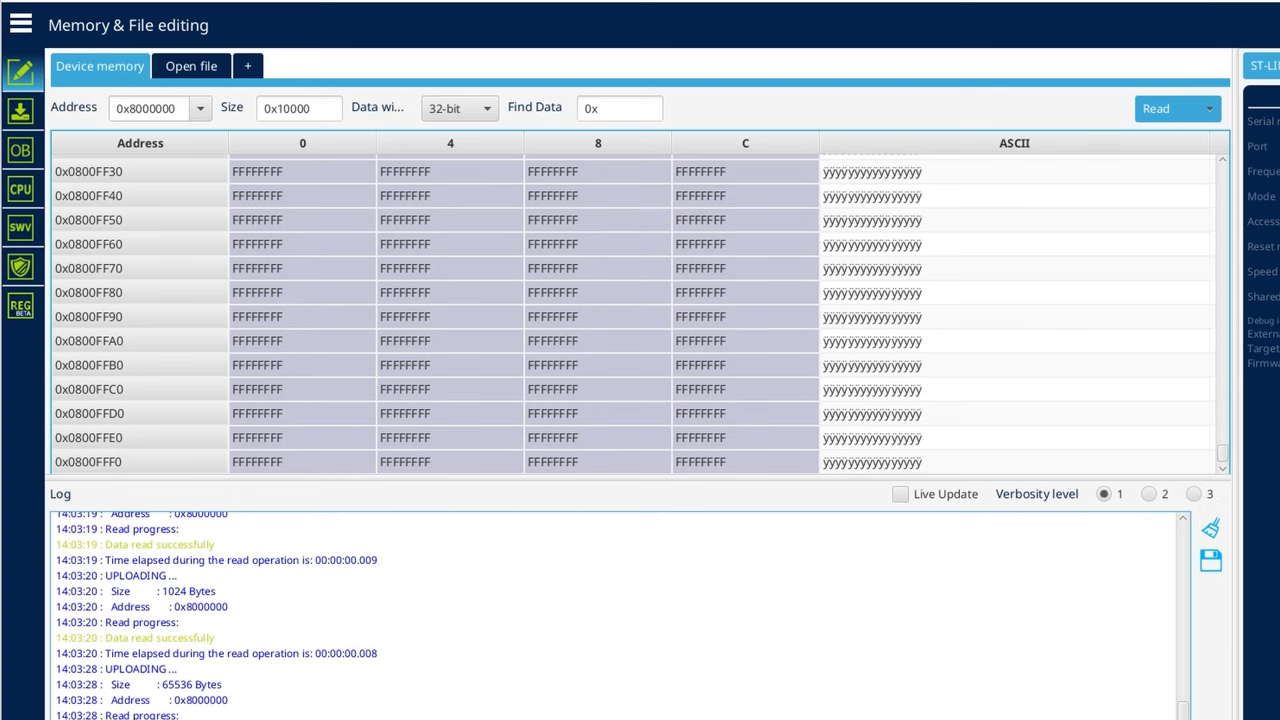
pyautogui.moveTo(617, 483)
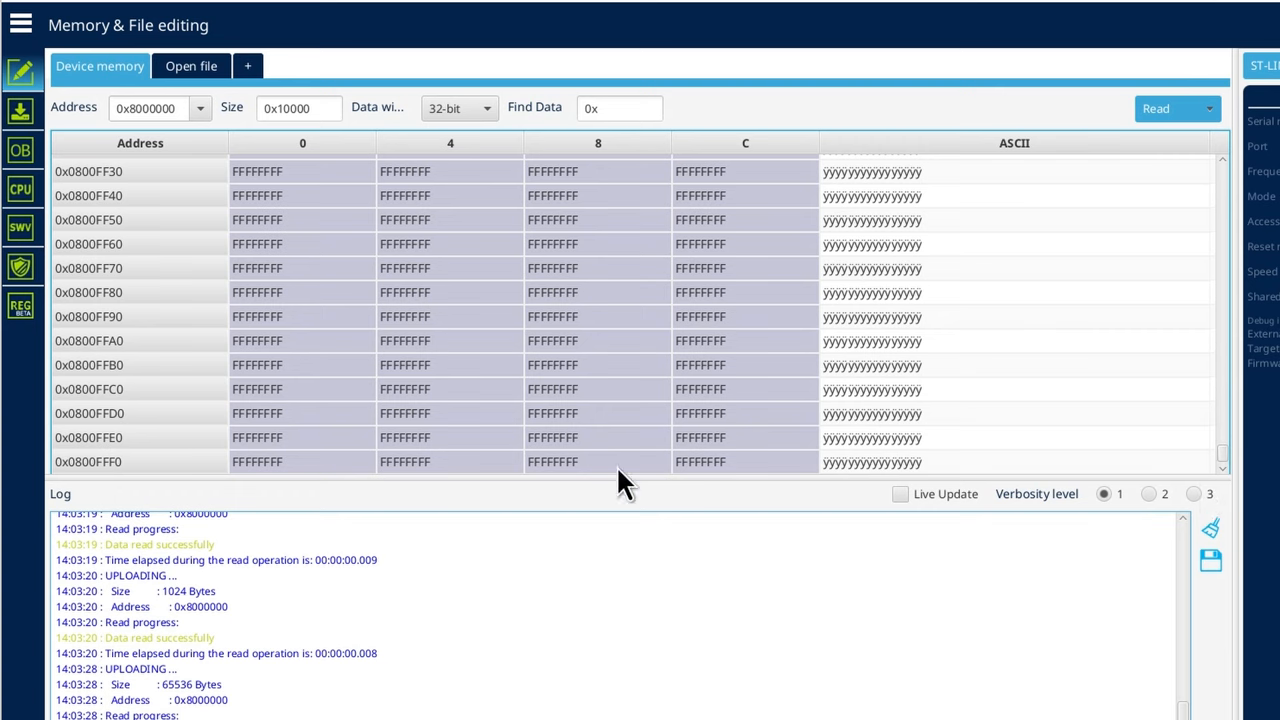
pyautogui.moveTo(1250, 508)
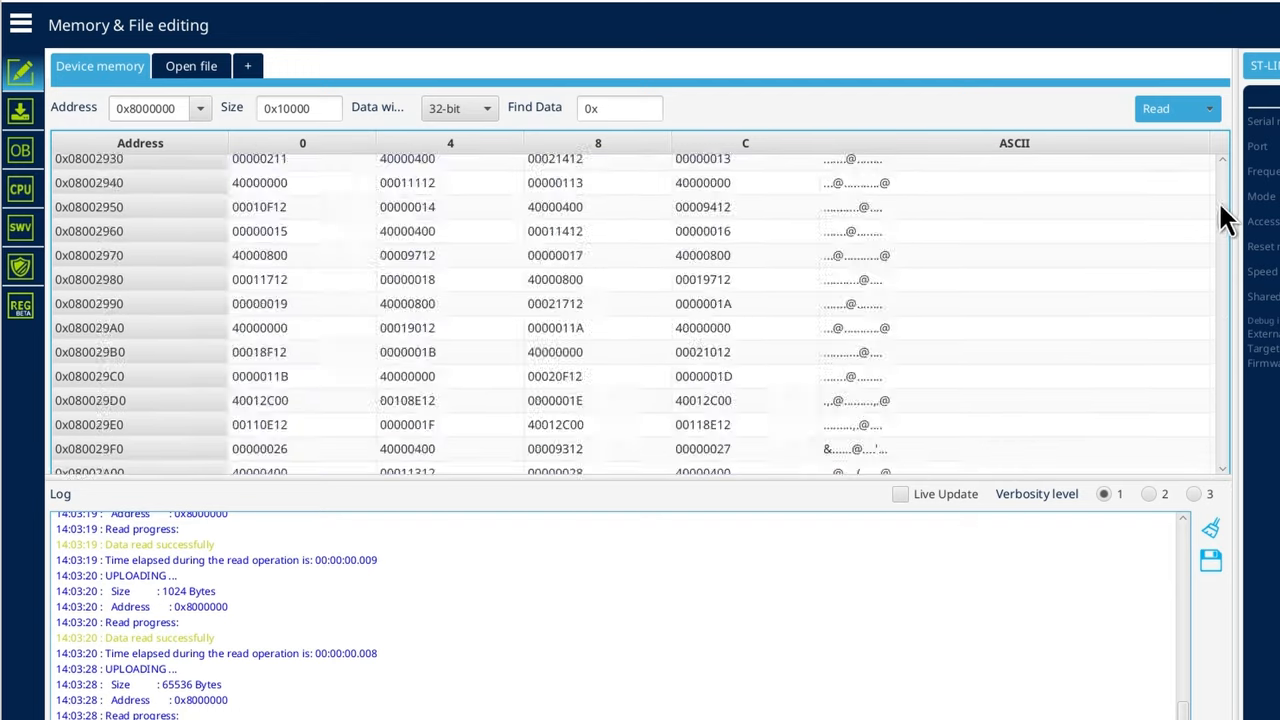
pyautogui.scroll(-3)
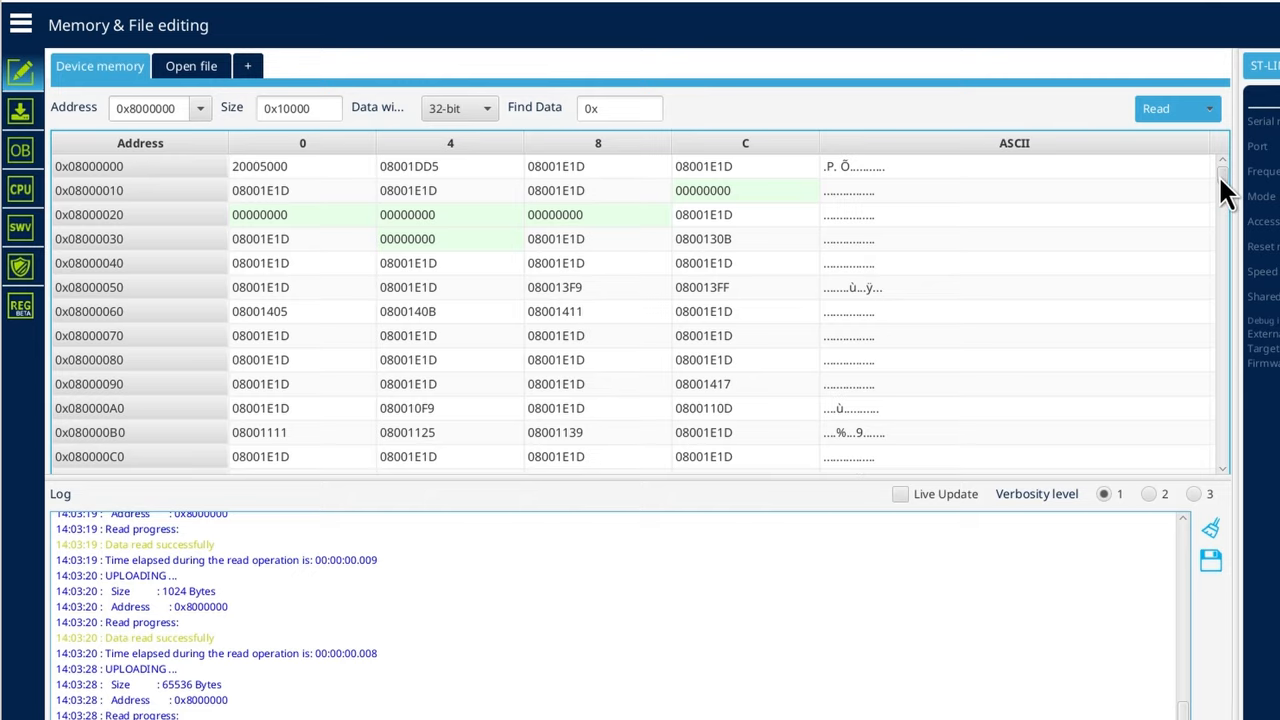
pyautogui.moveTo(1225, 190); pyautogui.dragTo(1225, 450)
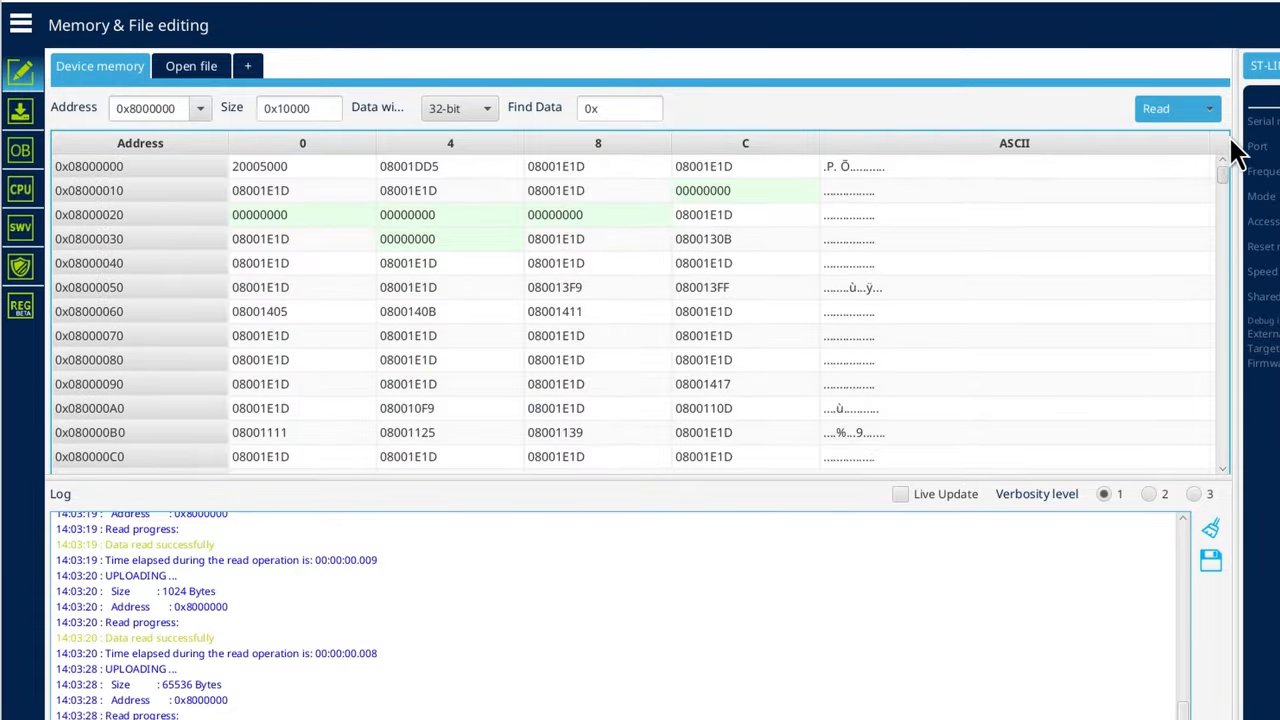
pyautogui.scroll(-3)
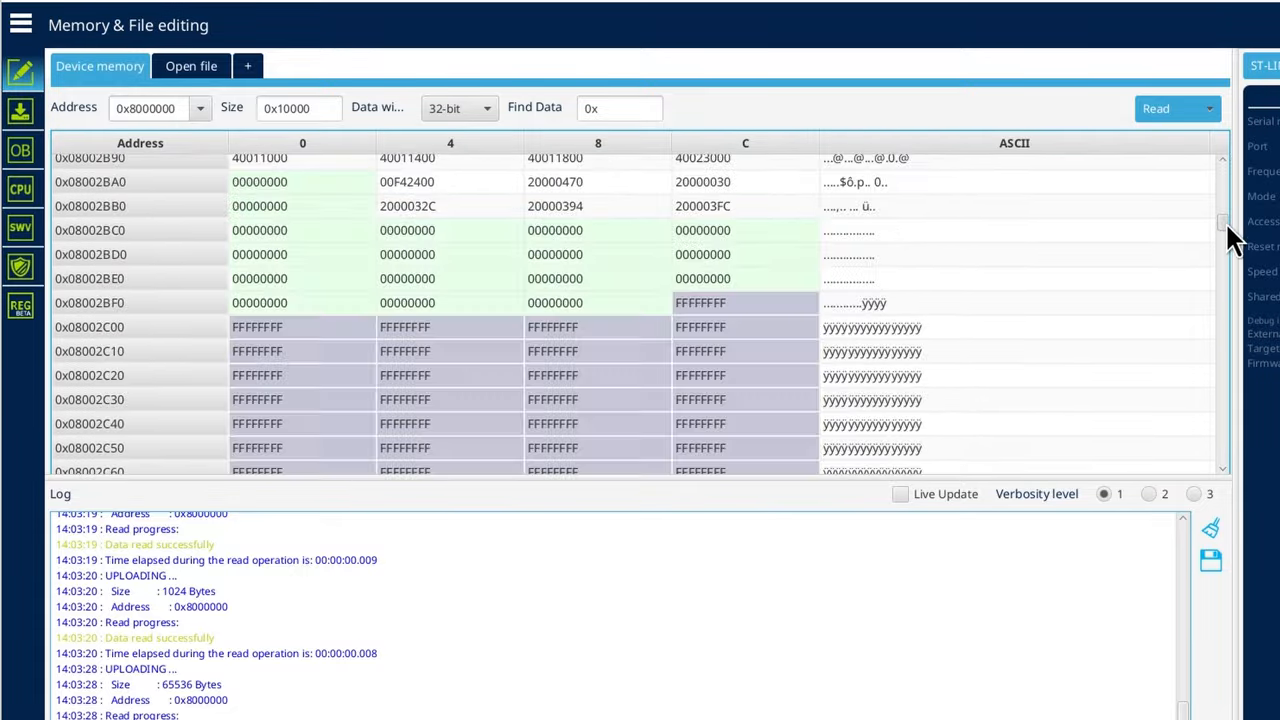
pyautogui.scroll(-3)
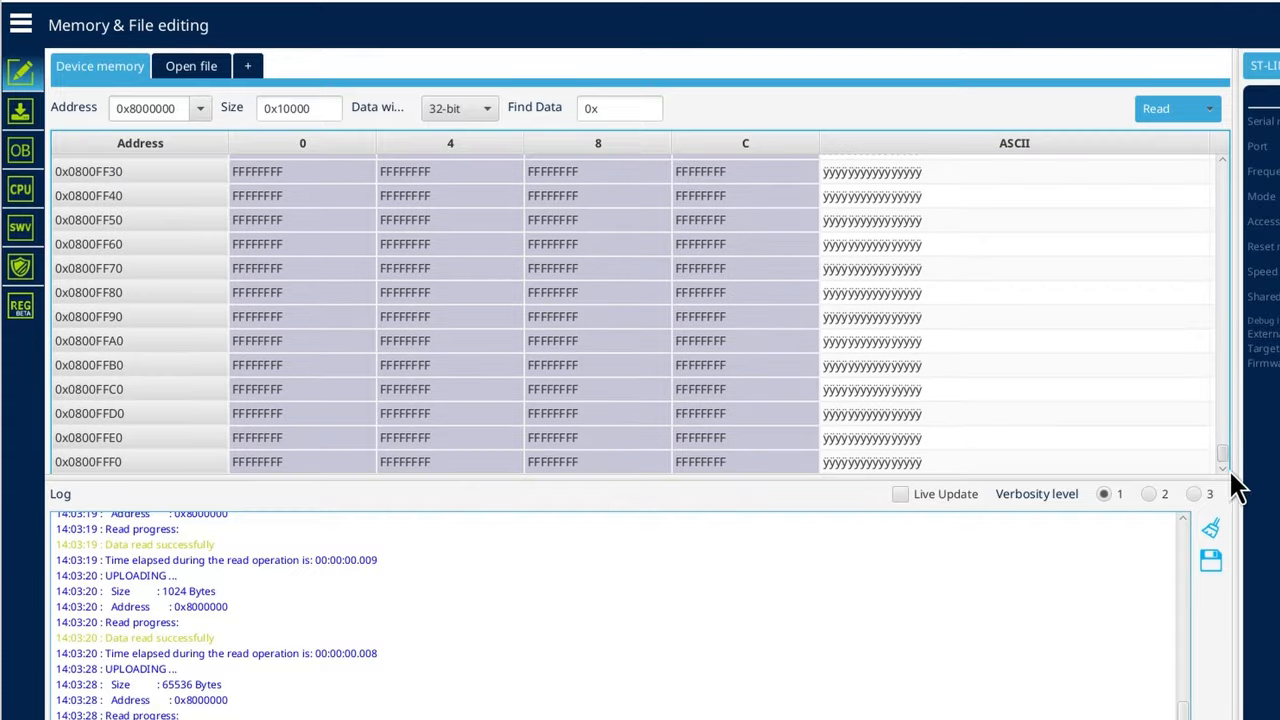
pyautogui.scroll(-3)
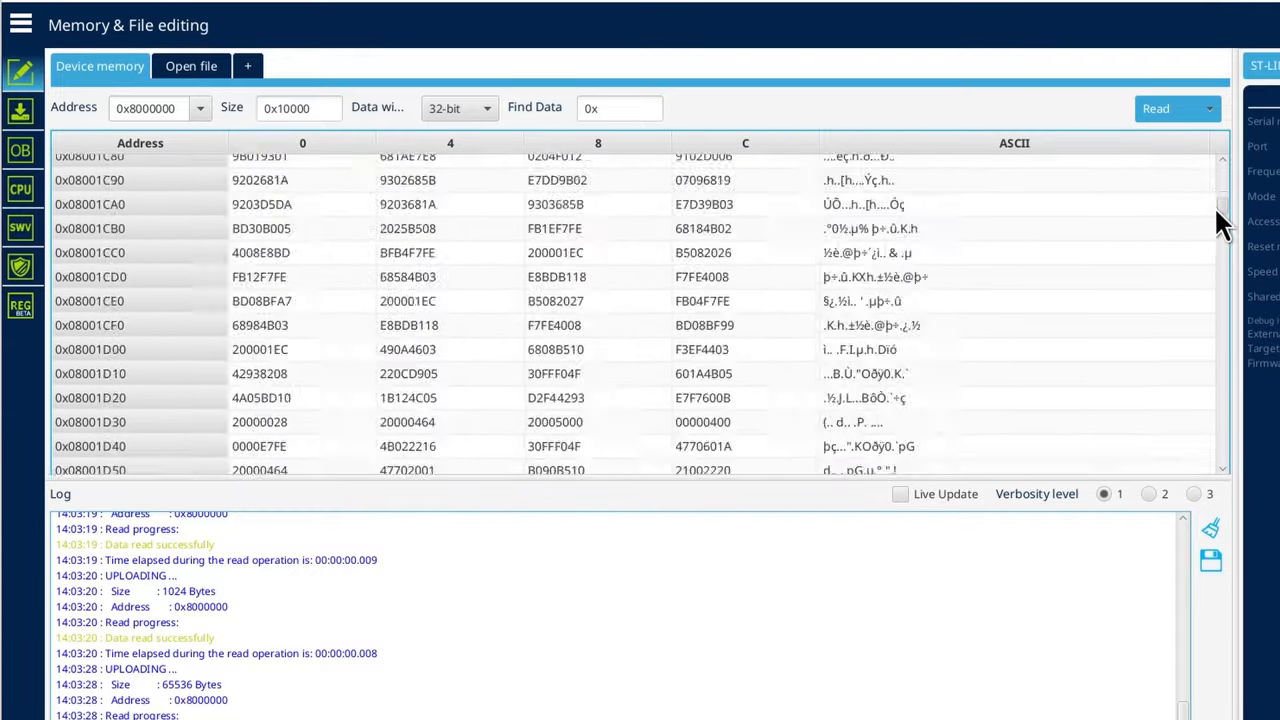
pyautogui.scroll(-3)
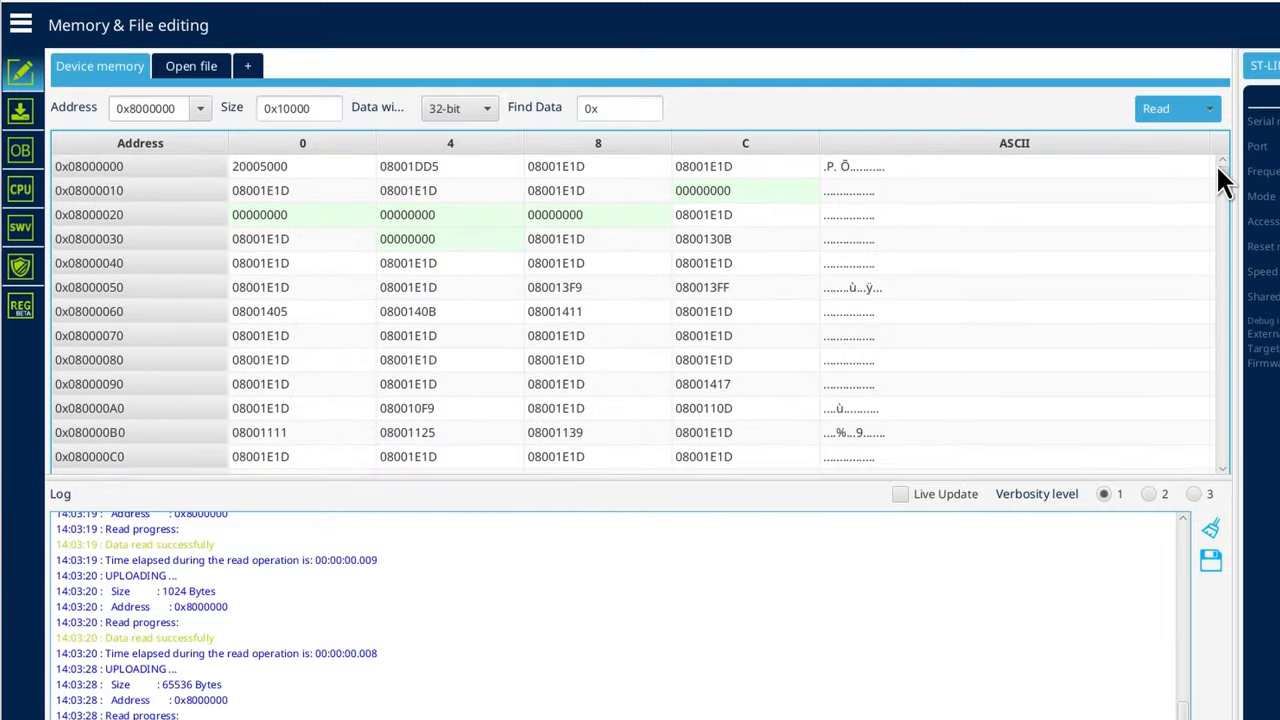
pyautogui.scroll(-3)
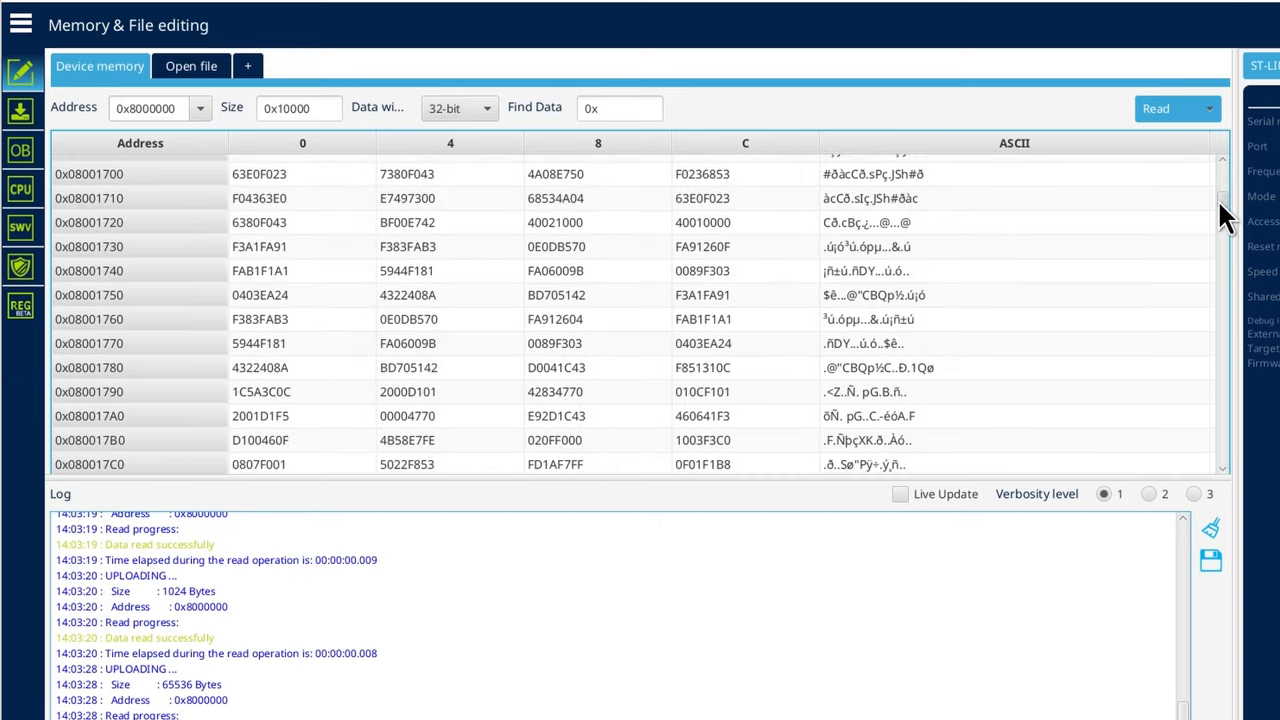
pyautogui.scroll(-3)
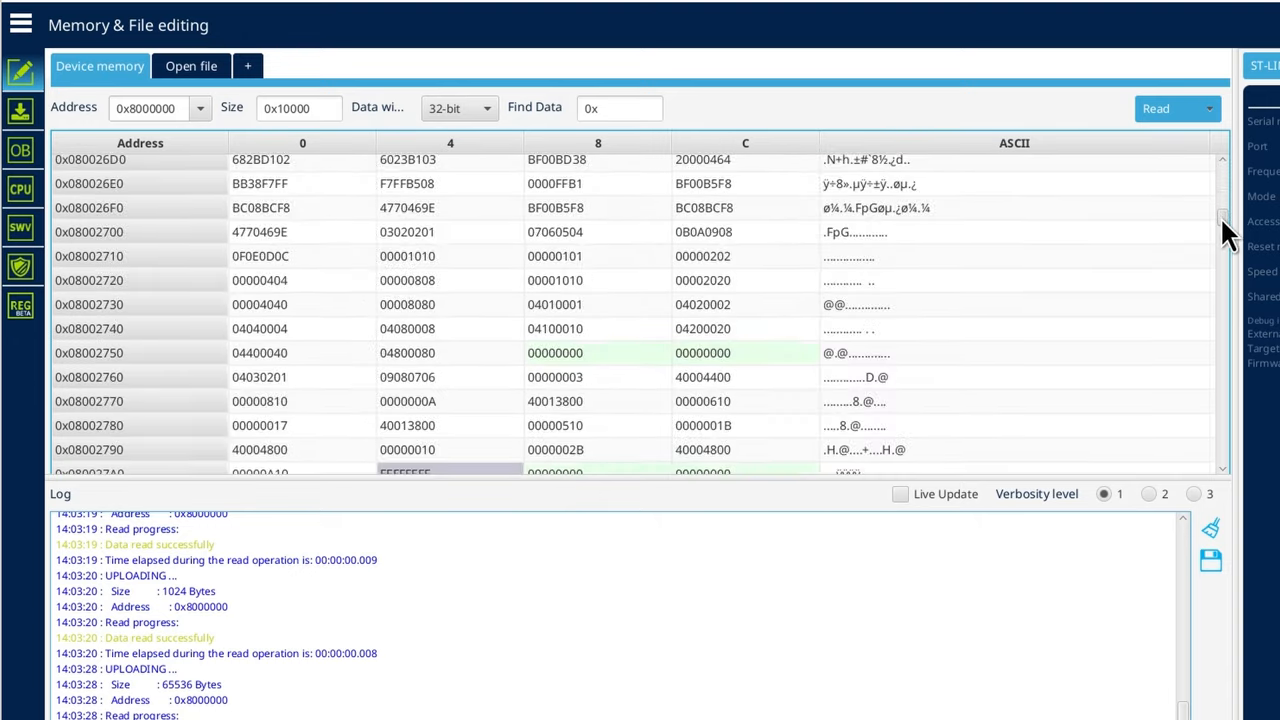
pyautogui.scroll(-3)
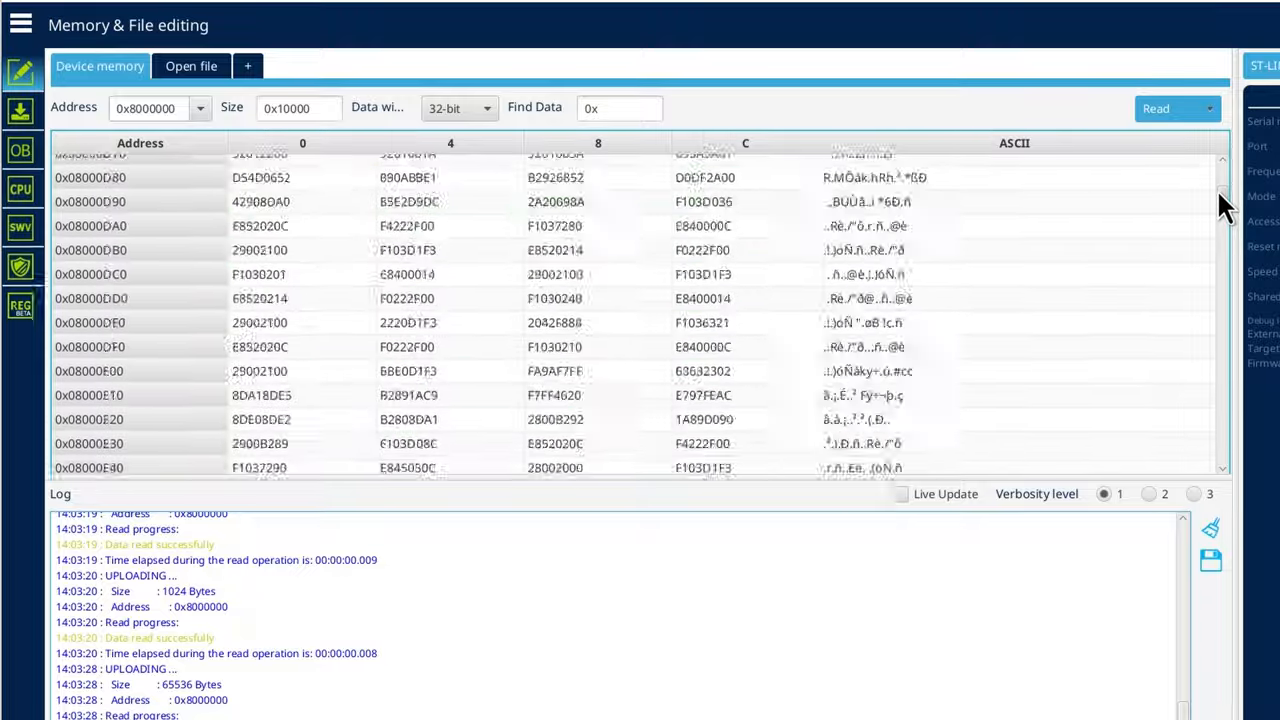
pyautogui.scroll(-3)
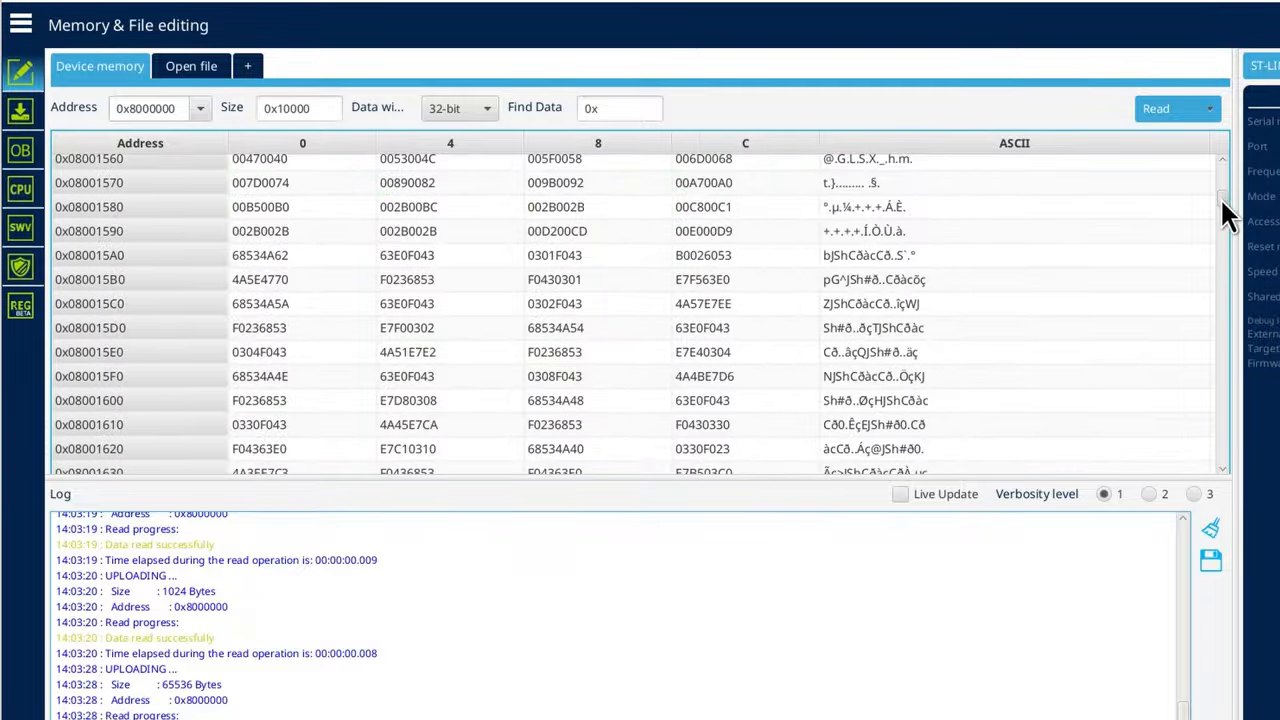
pyautogui.scroll(-3)
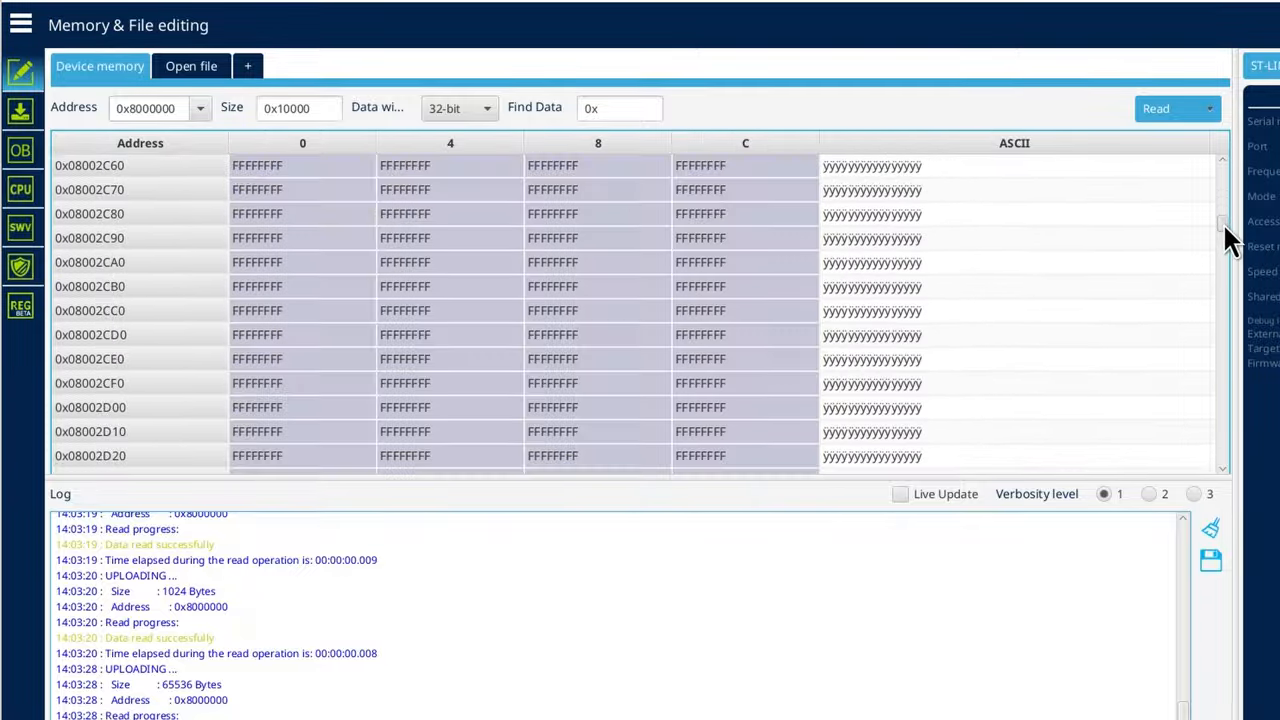
pyautogui.scroll(-3)
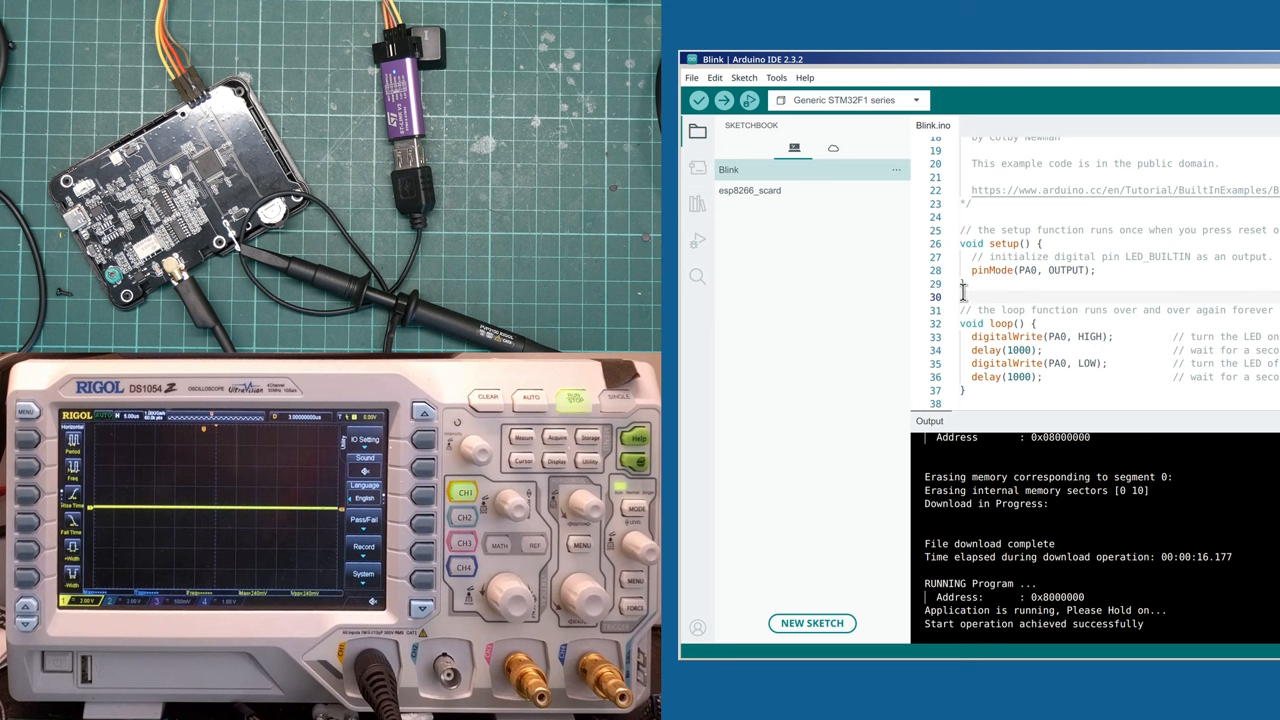
pyautogui.moveTo(1208, 277)
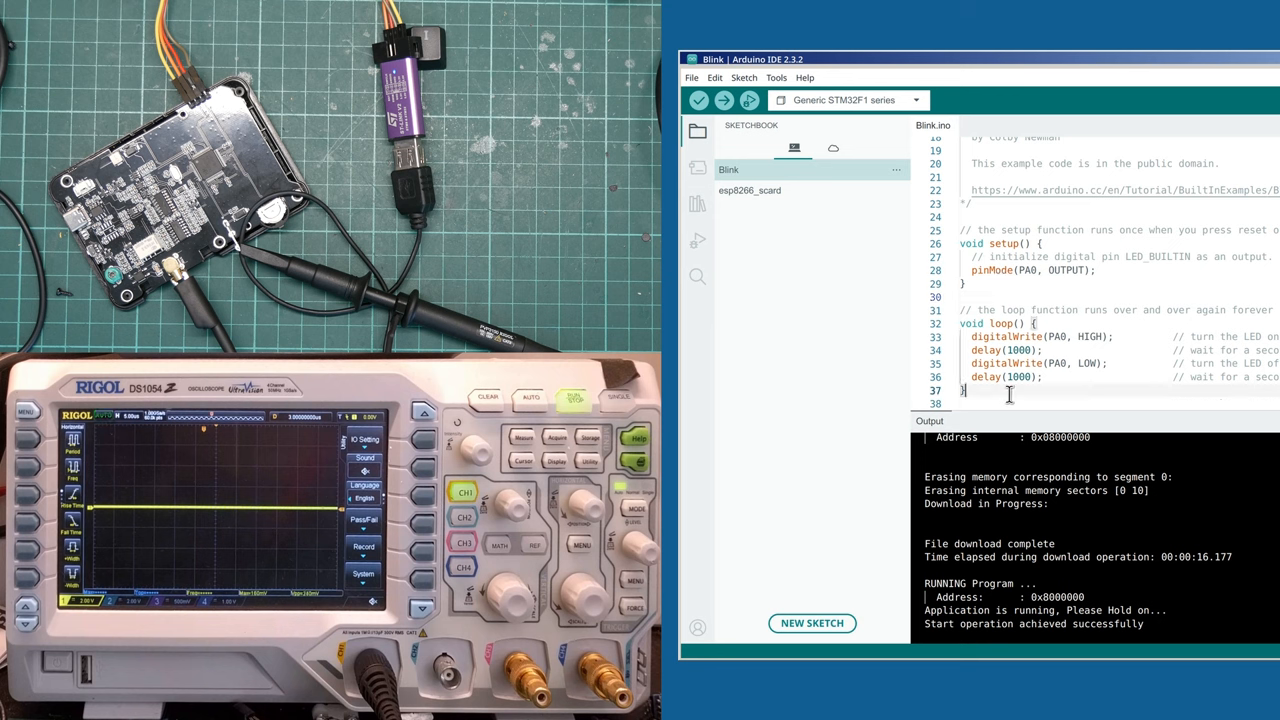
pyautogui.moveTo(1127, 318)
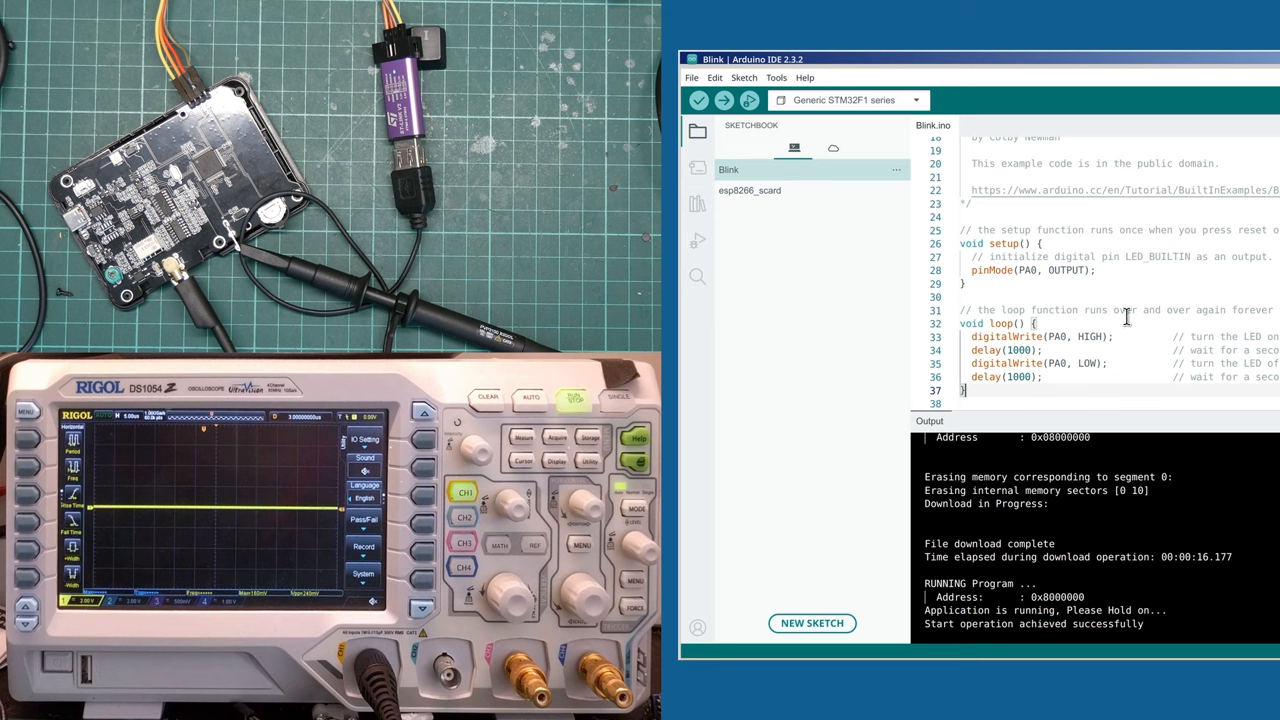
pyautogui.moveTo(1168, 294)
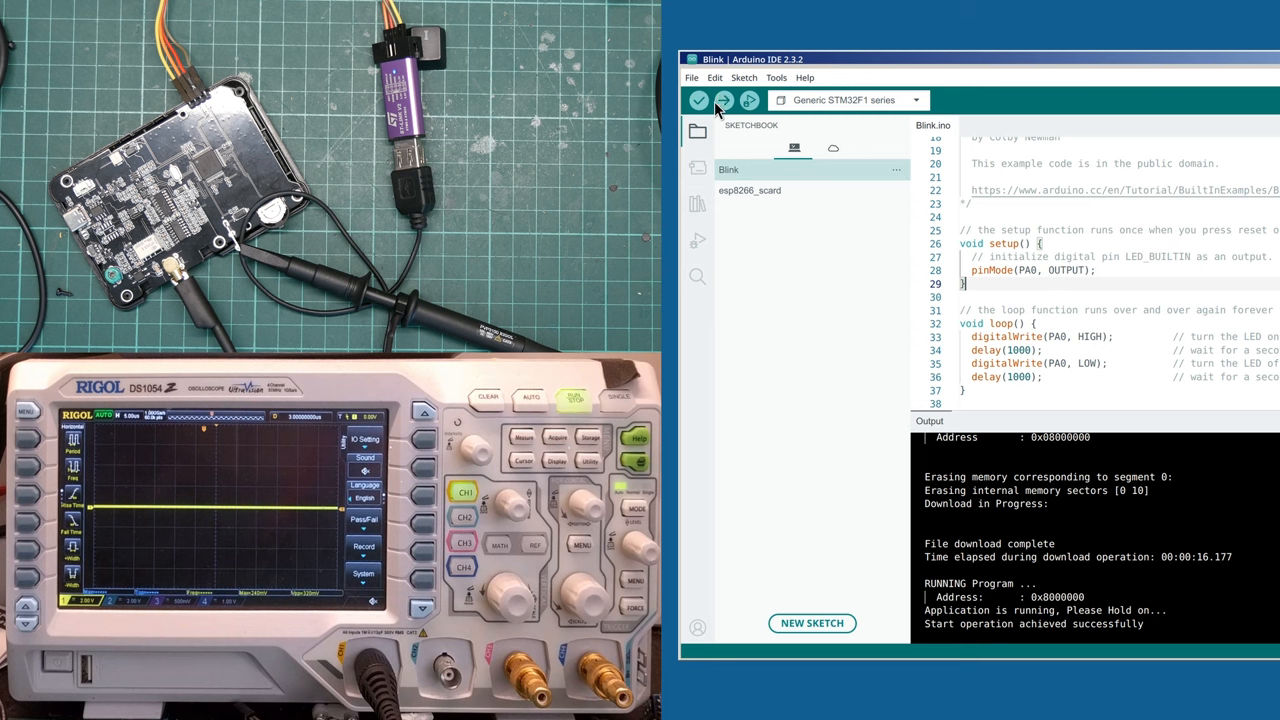
# Step: Upload the PA0 Blink sketch to the microcontroller and let it start running
pyautogui.click(725, 100)
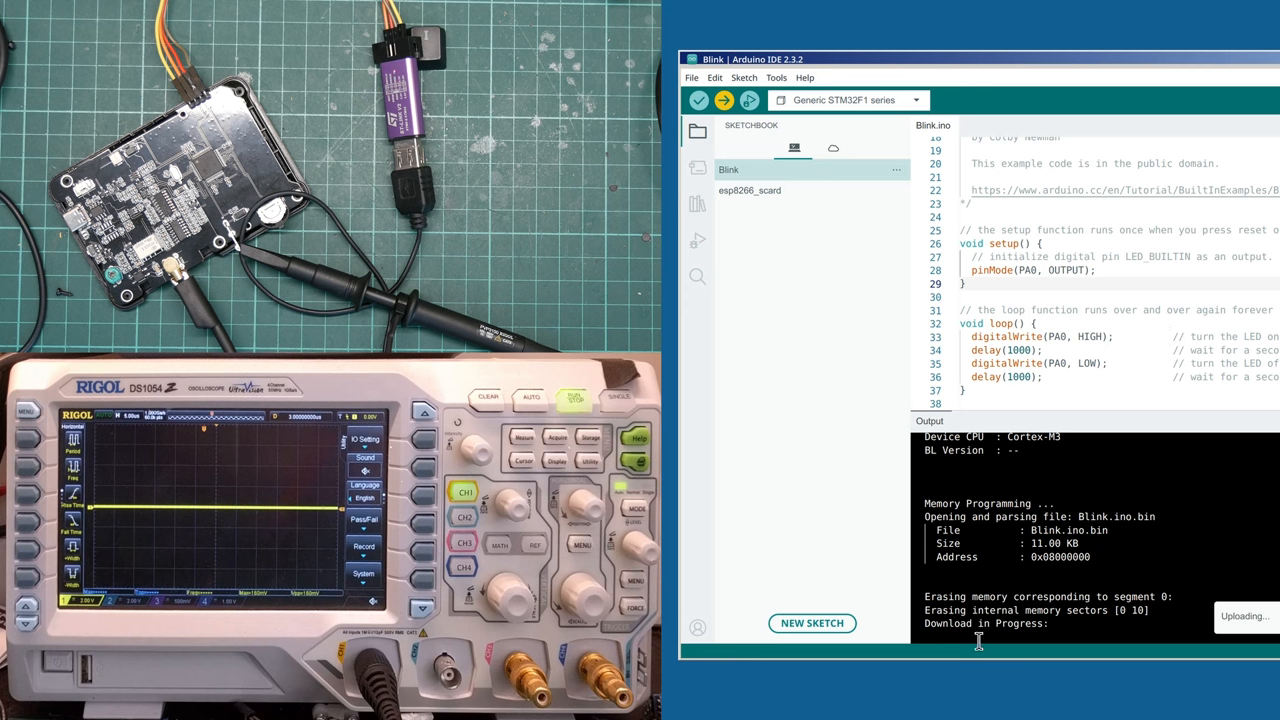
pyautogui.moveTo(1159, 418)
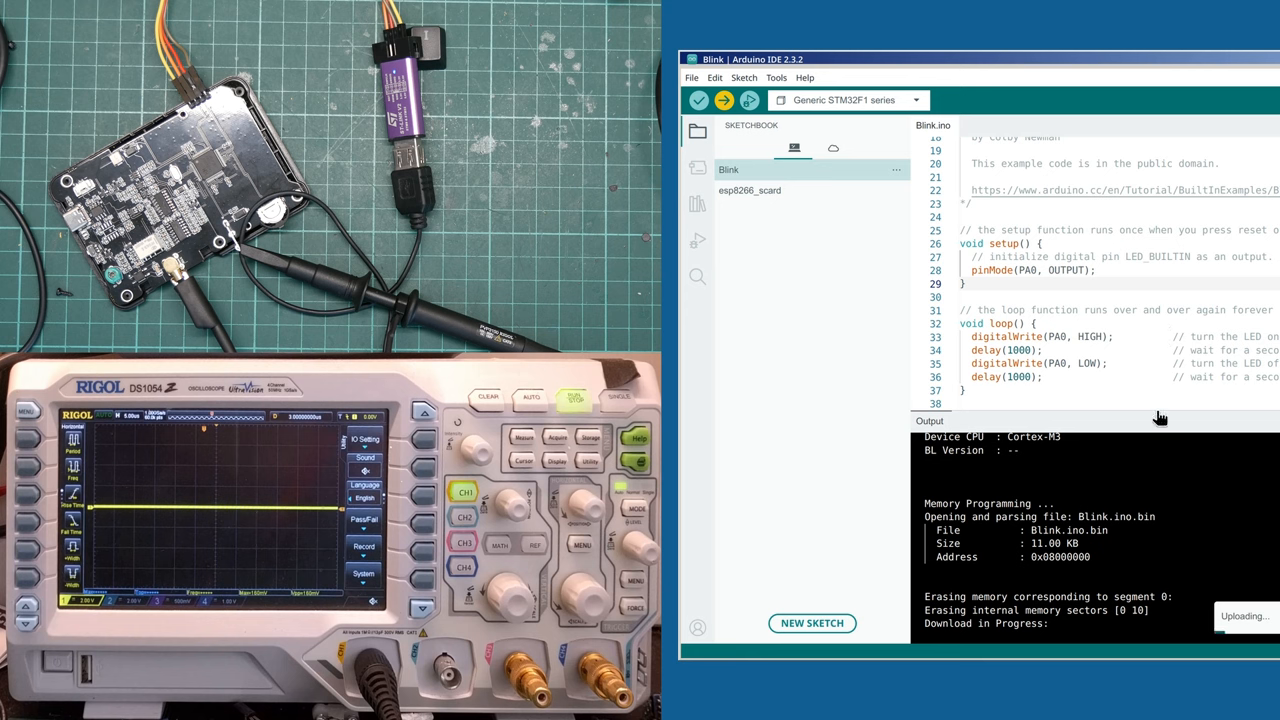
pyautogui.moveTo(1088, 290)
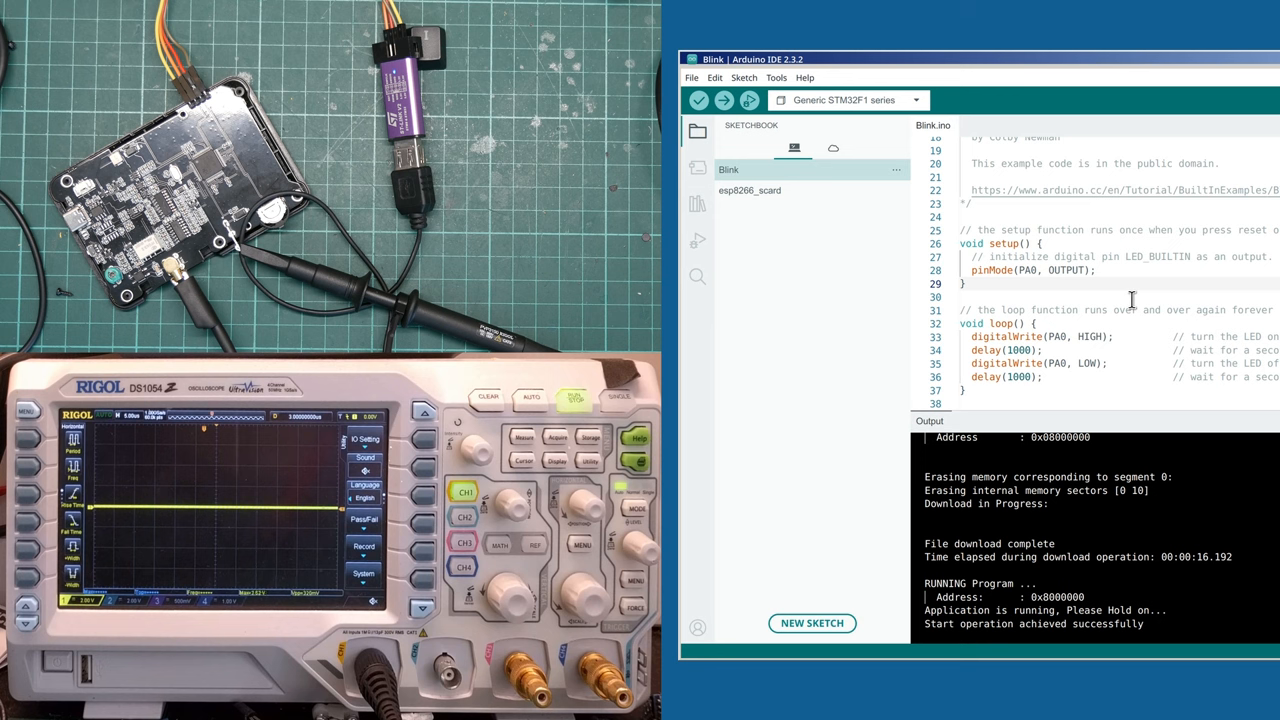
pyautogui.moveTo(1010, 388)
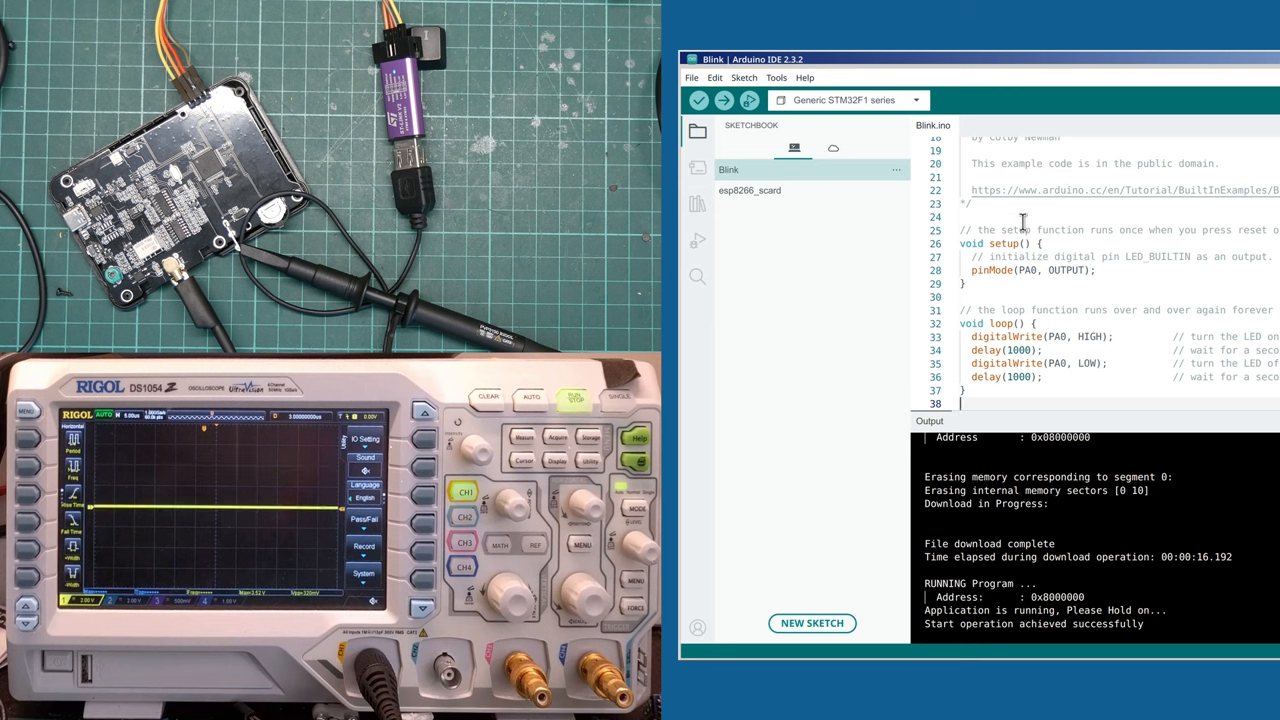
pyautogui.moveTo(1108, 316)
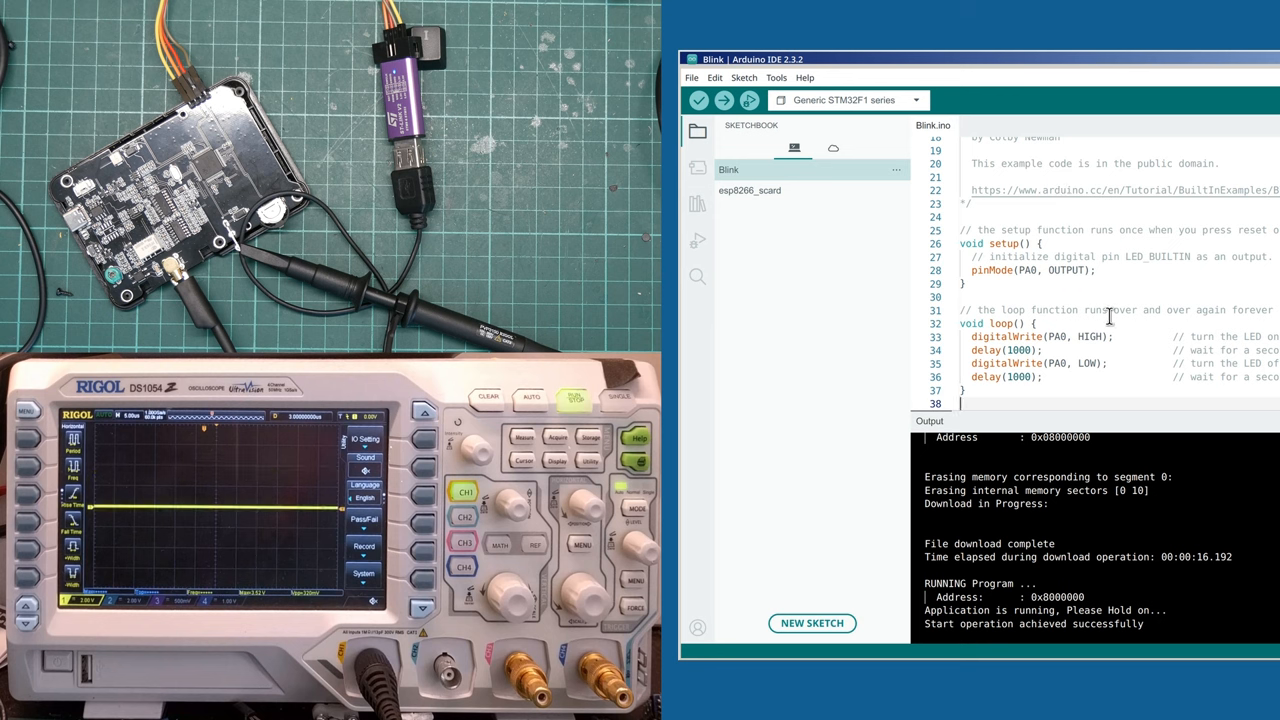
pyautogui.moveTo(1200, 312)
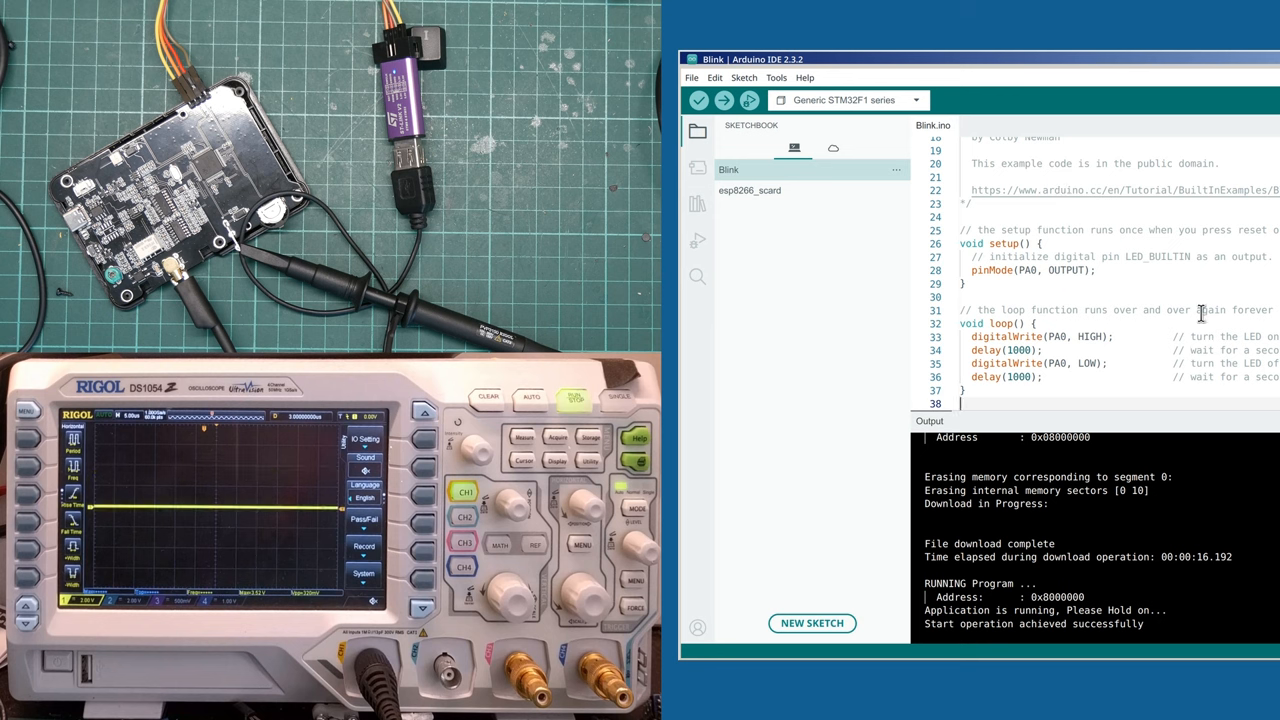
pyautogui.moveTo(976, 390)
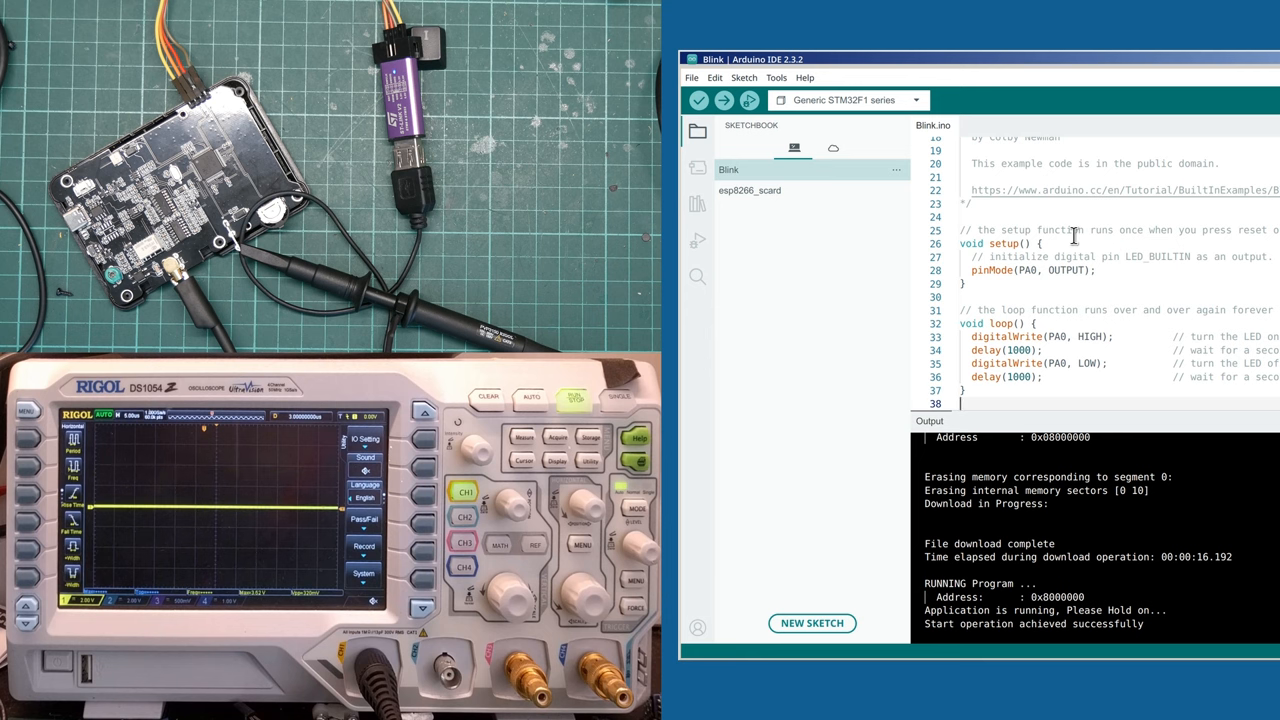
pyautogui.moveTo(1055, 220); pyautogui.dragTo(960, 377)
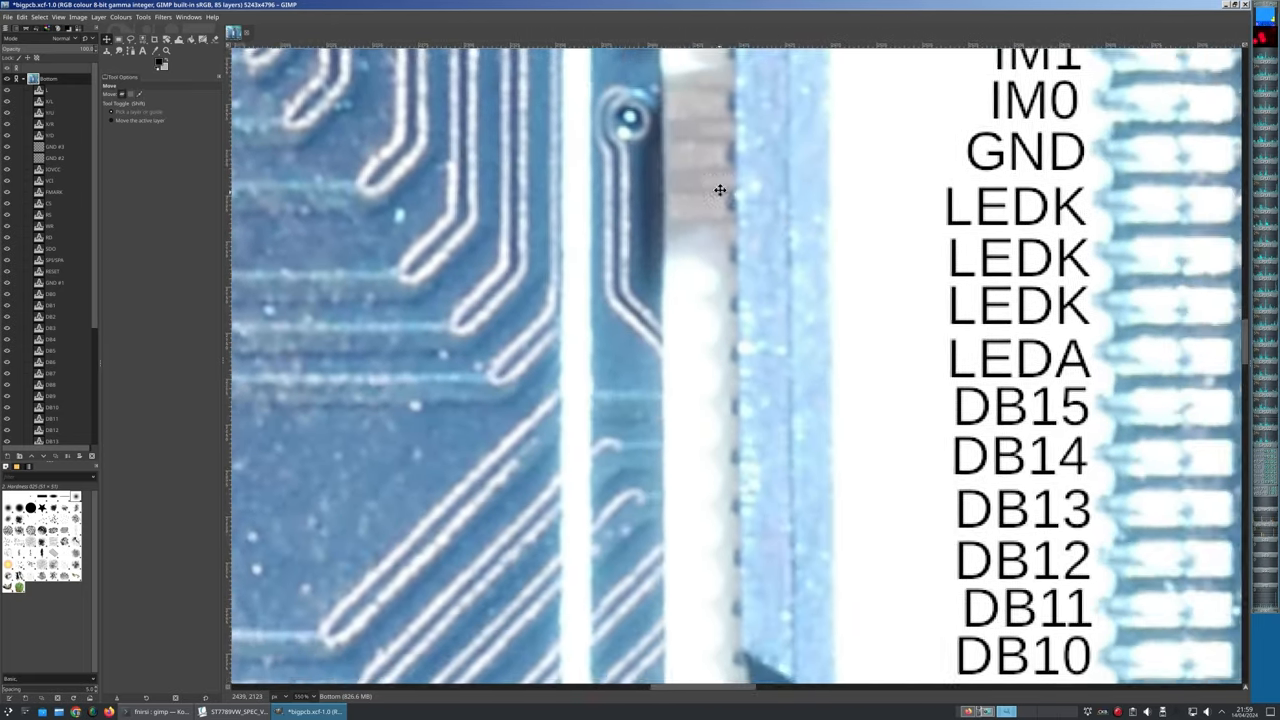
pyautogui.scroll(-3)
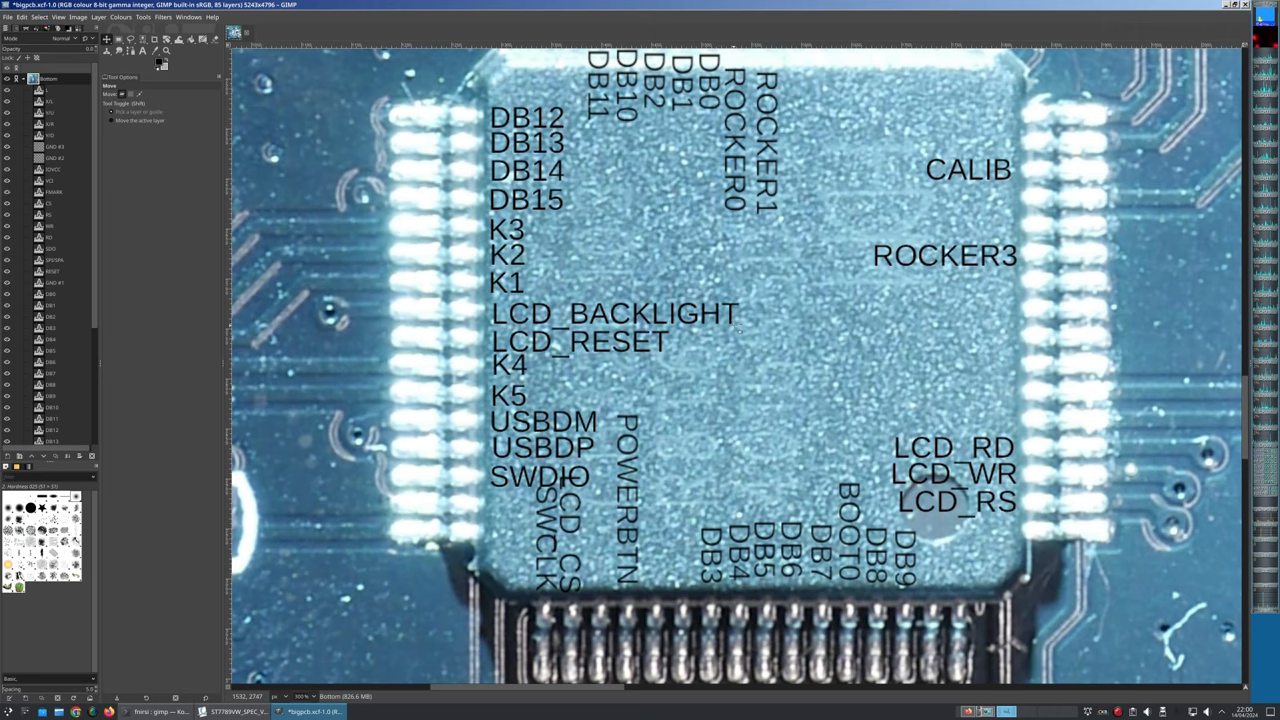
pyautogui.moveTo(840, 333)
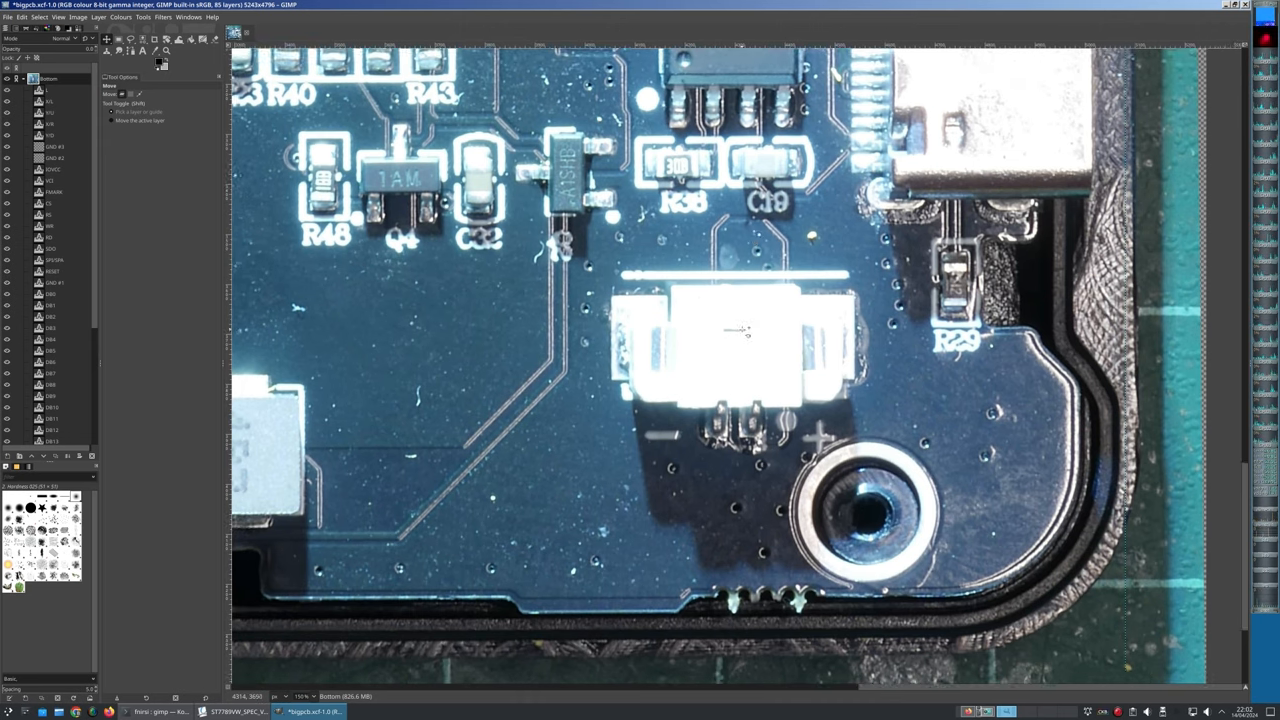
pyautogui.moveTo(745, 335); pyautogui.dragTo(1045, 494)
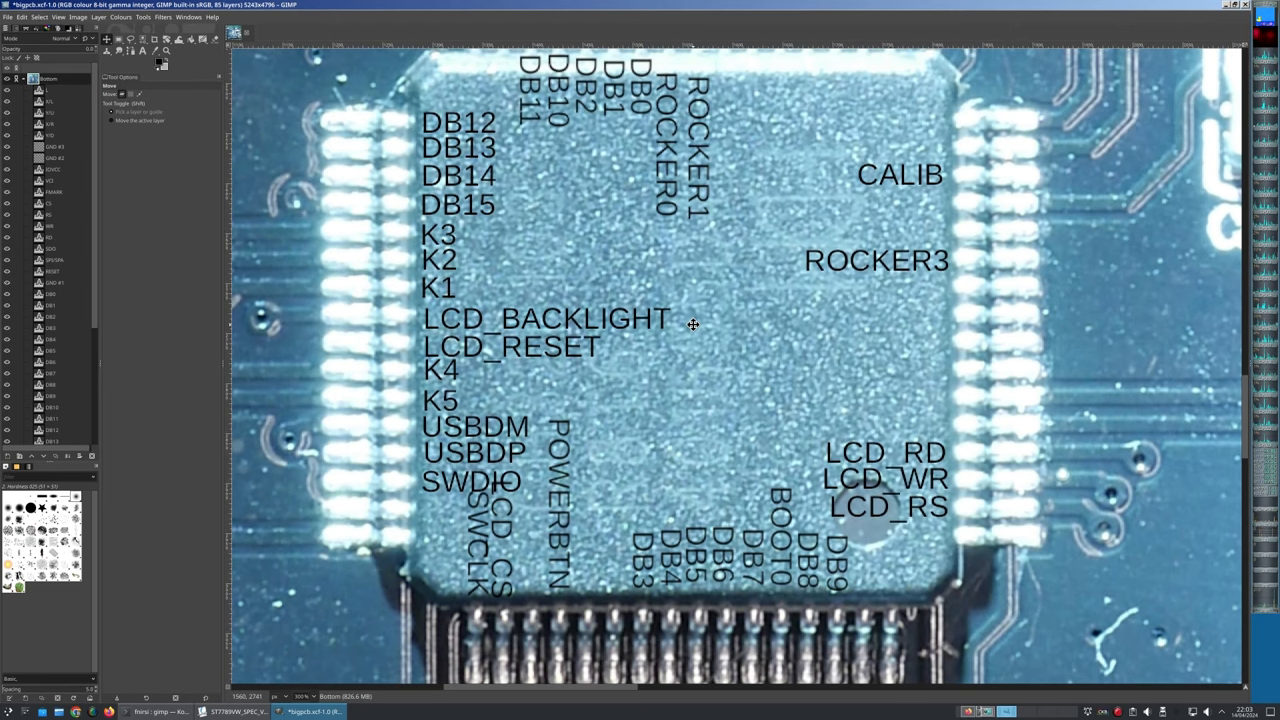
pyautogui.scroll(-3)
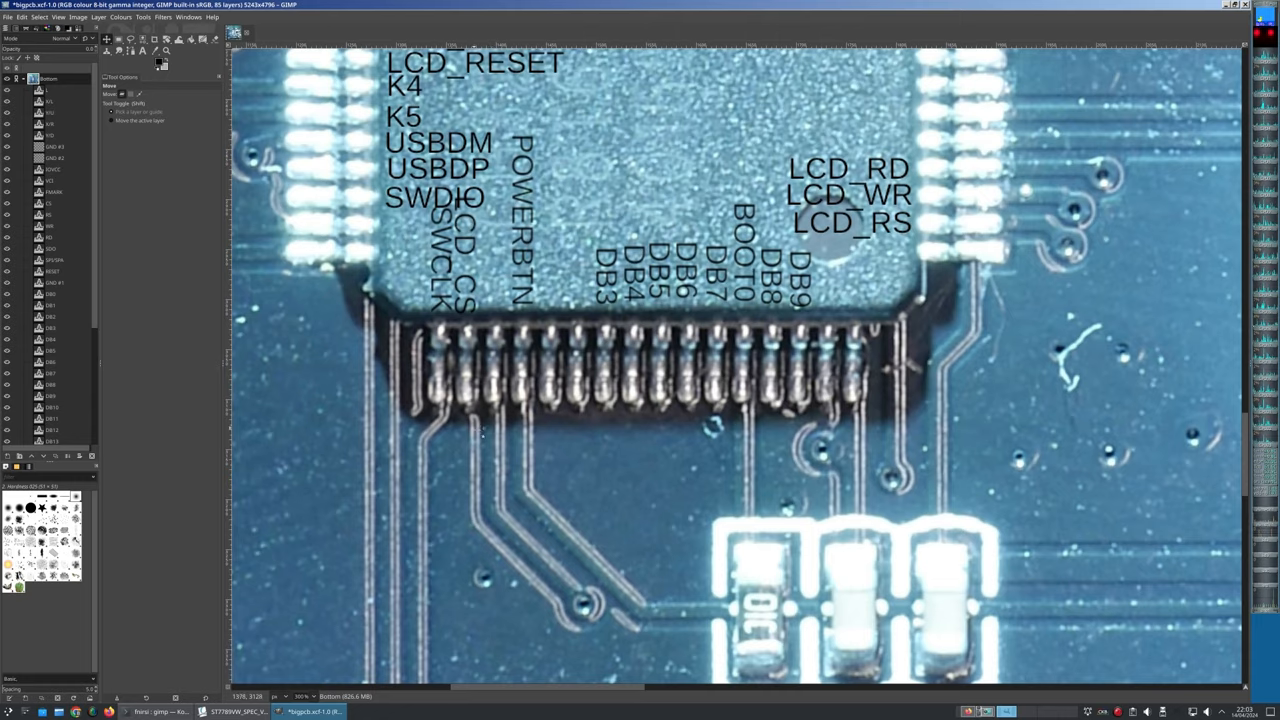